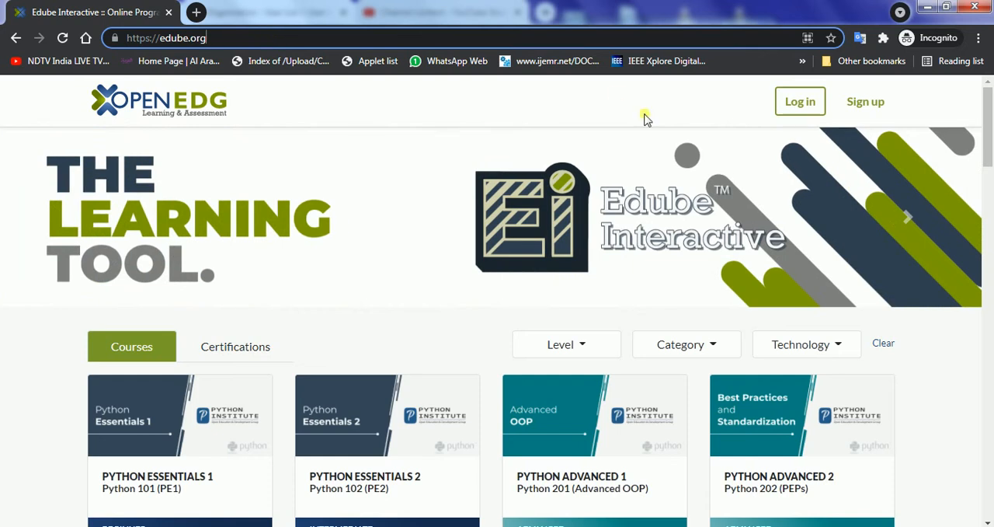
# - Browse the public catalogue, viewing certifications and returning to the course list
pyautogui.scroll(-3)
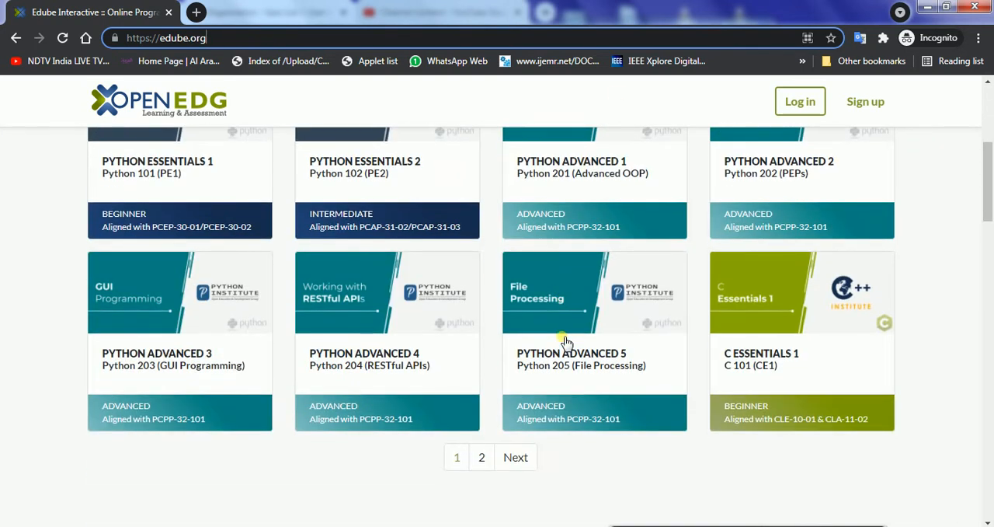
pyautogui.scroll(3)
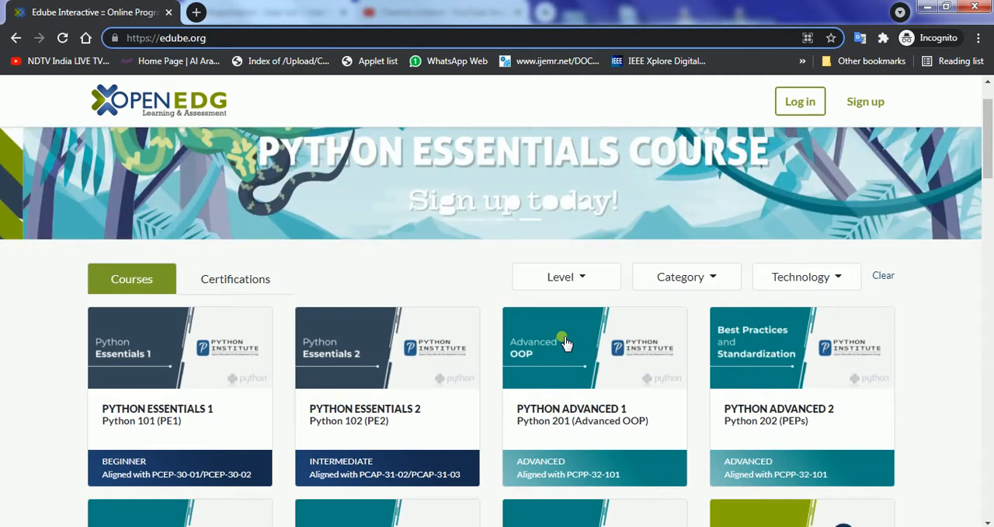
pyautogui.scroll(-3)
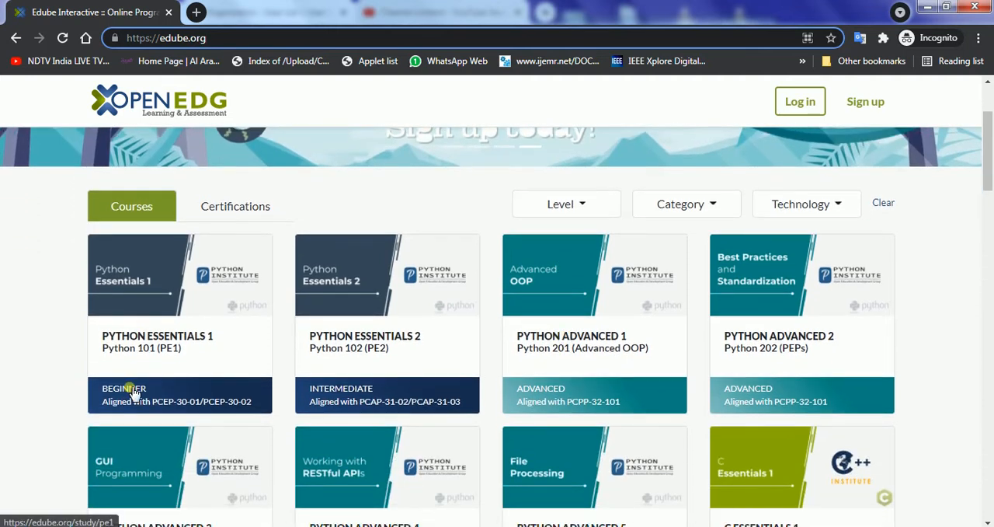
pyautogui.moveTo(604, 371)
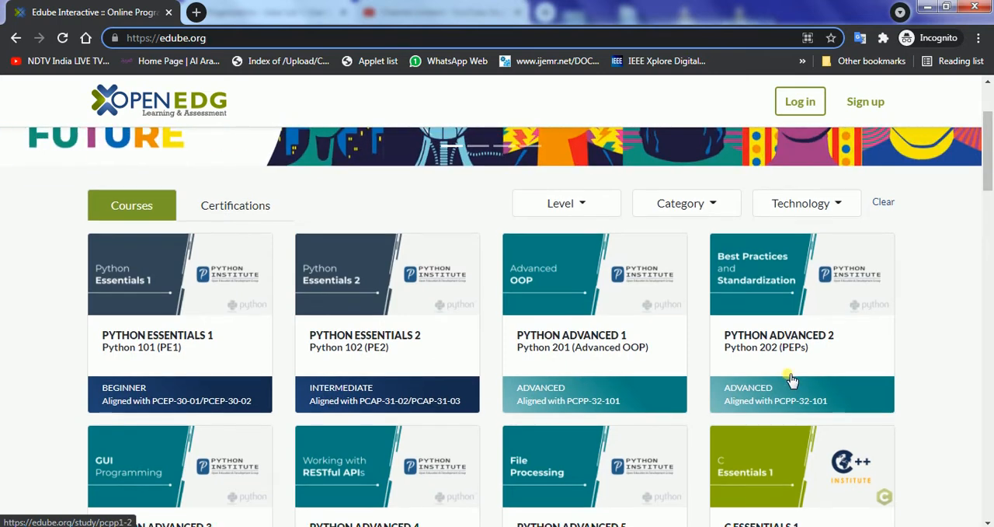
pyautogui.scroll(3)
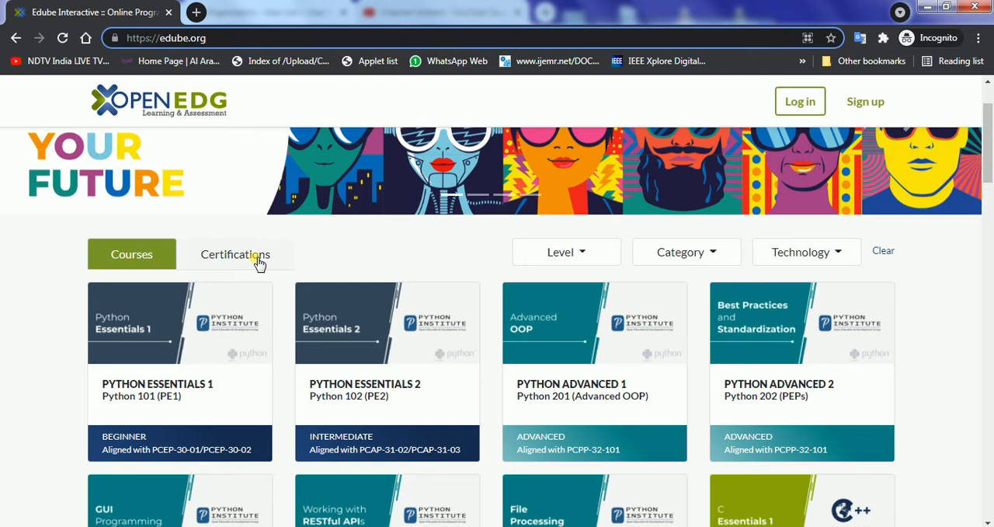
pyautogui.click(235, 254)
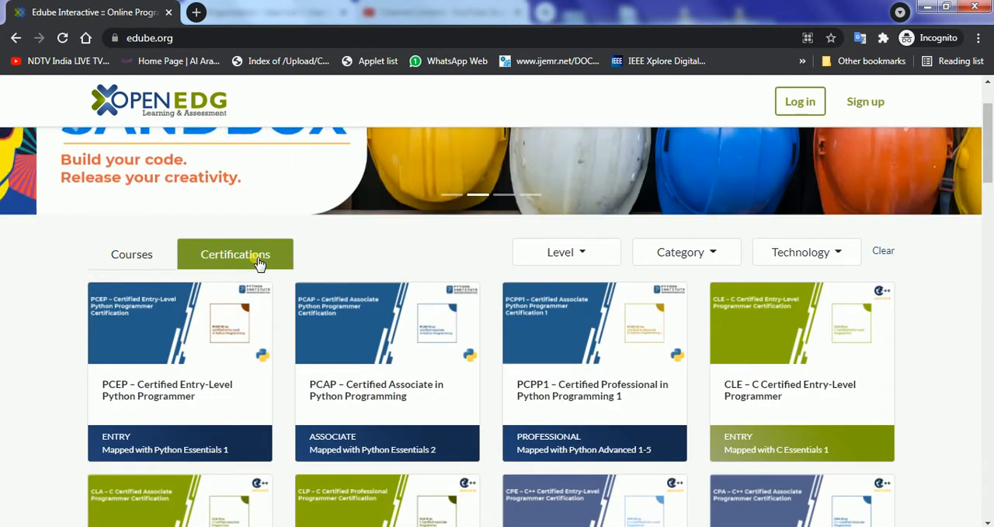
pyautogui.moveTo(190, 411)
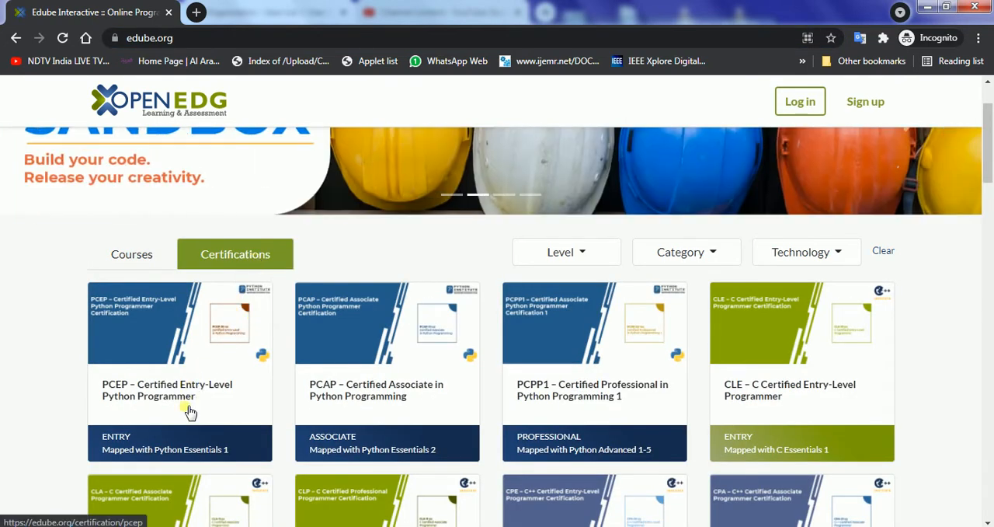
pyautogui.moveTo(161, 443)
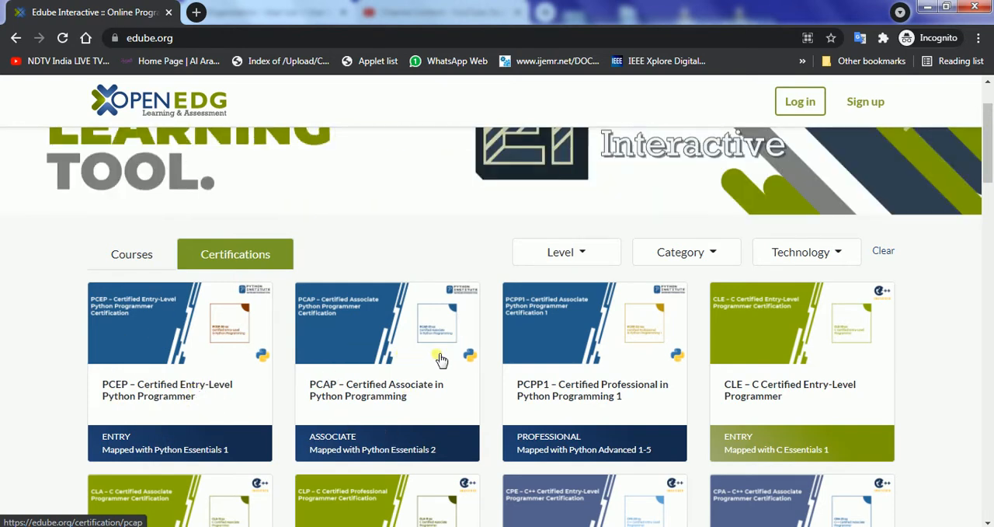
pyautogui.moveTo(333, 352)
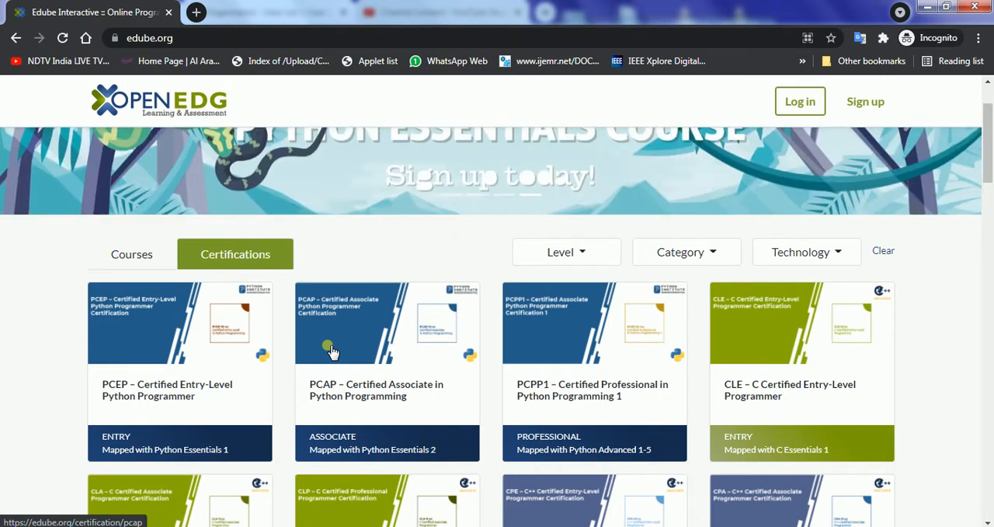
pyautogui.click(131, 254)
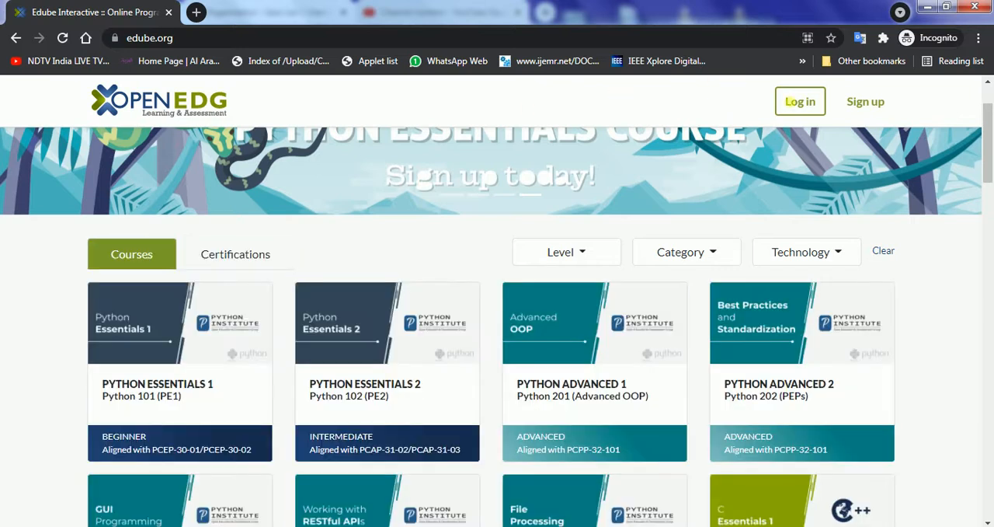
# - Log in with the nayyar@ account email and password
pyautogui.click(800, 101)
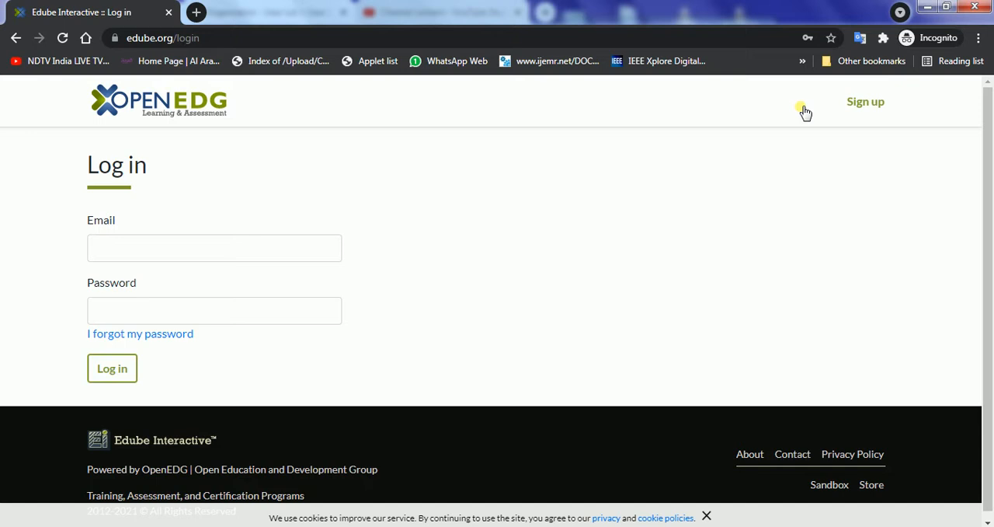
pyautogui.moveTo(310, 256)
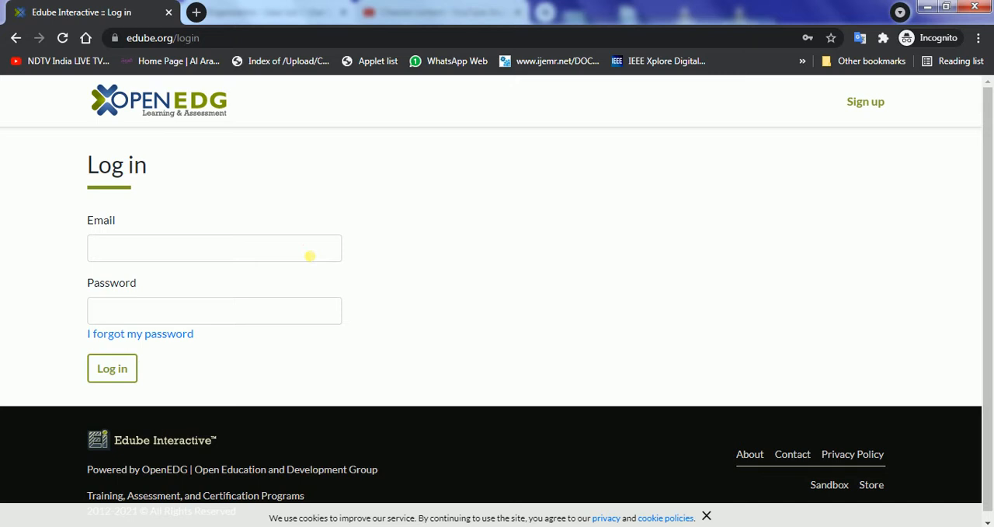
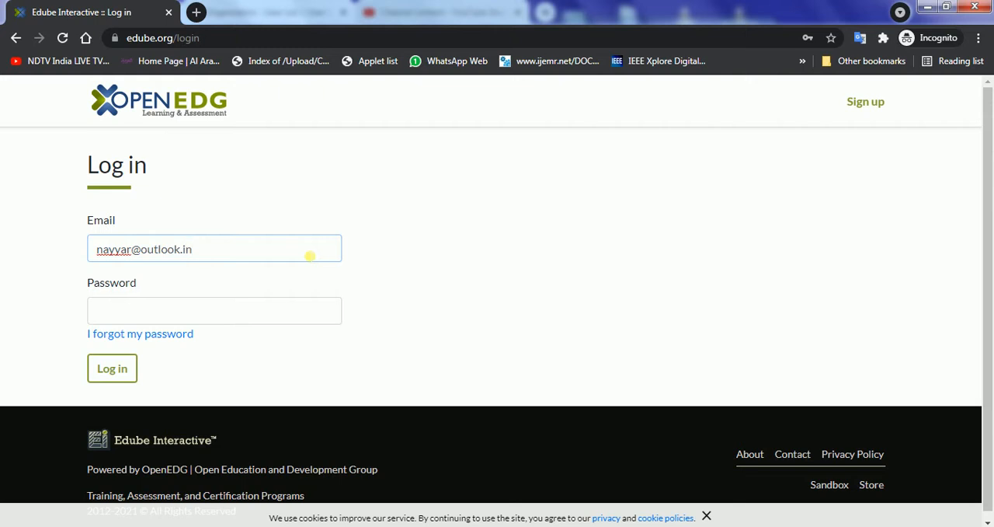
pyautogui.write('•••')
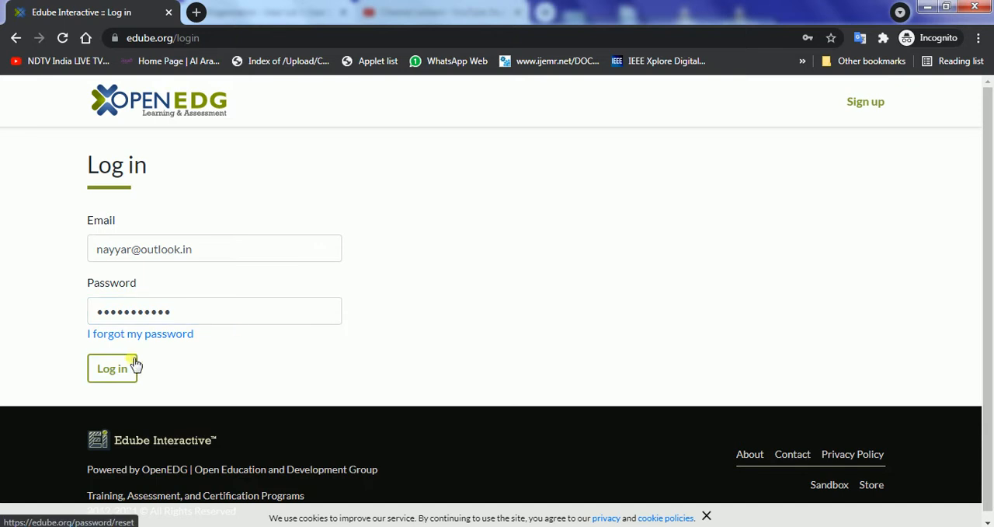
pyautogui.click(112, 368)
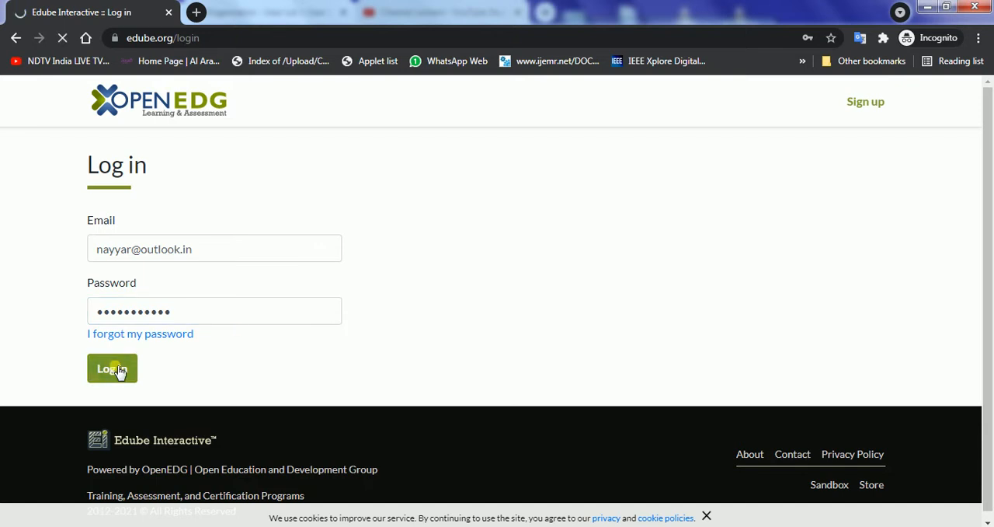
pyautogui.click(111, 368)
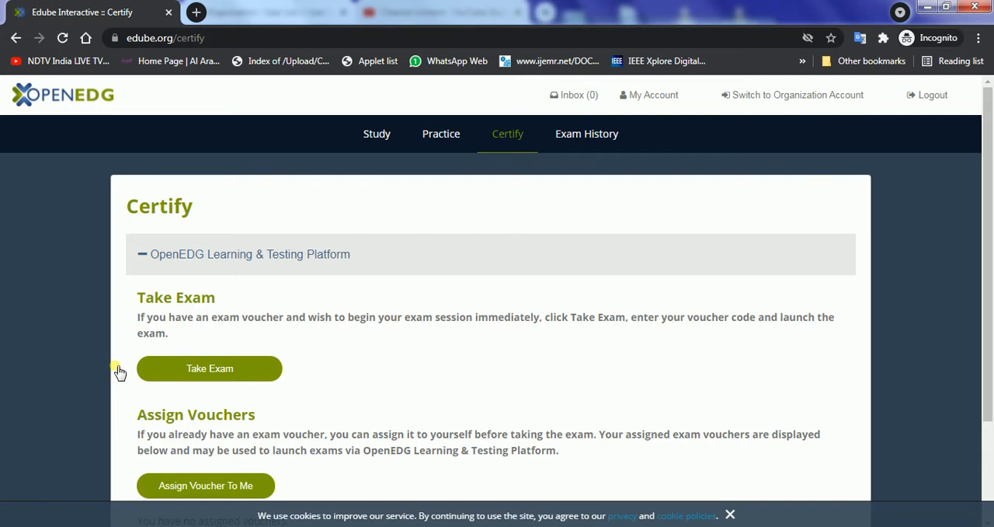
pyautogui.moveTo(322, 307)
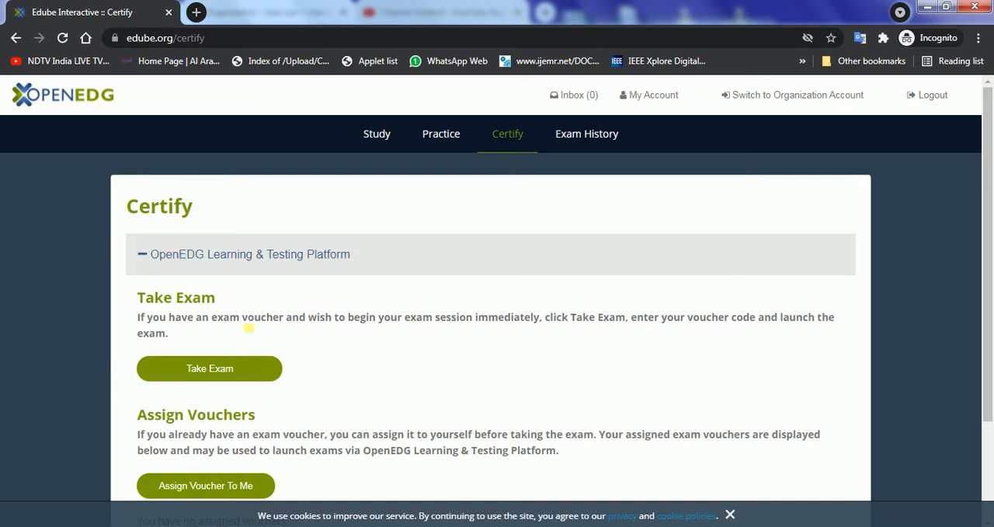
pyautogui.moveTo(470, 125)
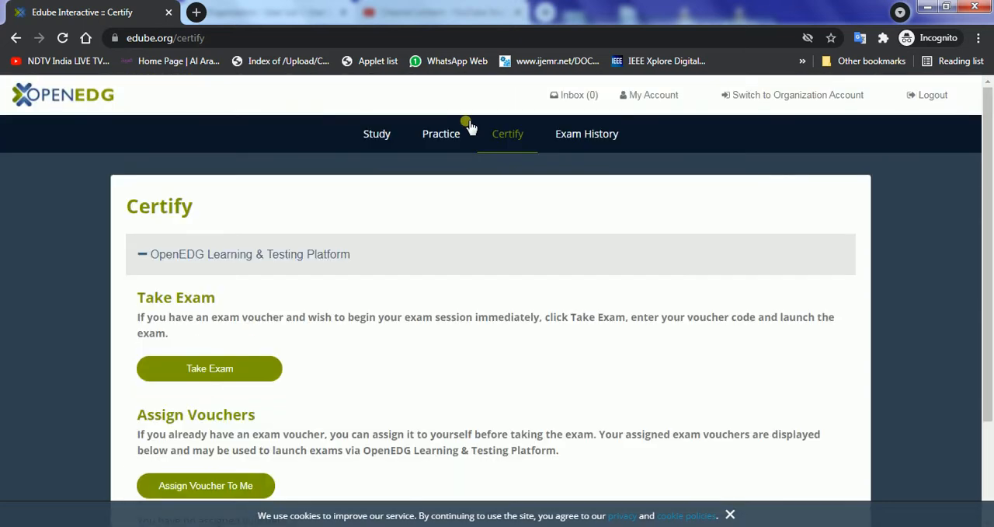
# - Review the Practice and Study pages, then switch to the organization account
pyautogui.click(441, 133)
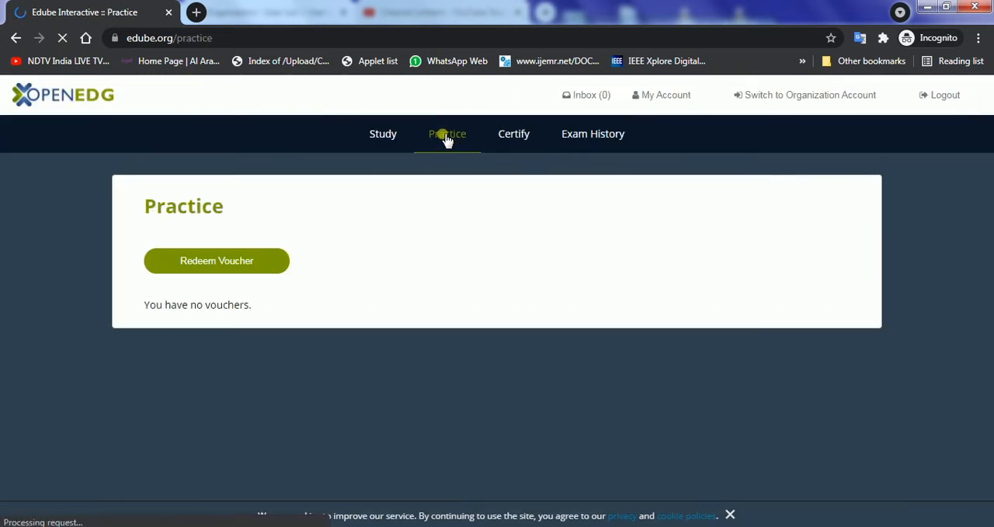
pyautogui.click(378, 133)
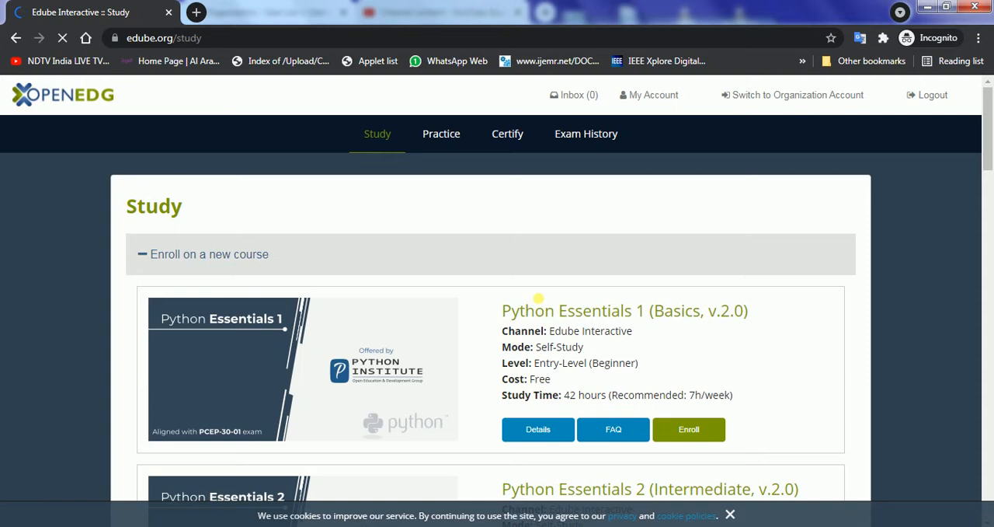
pyautogui.scroll(-3)
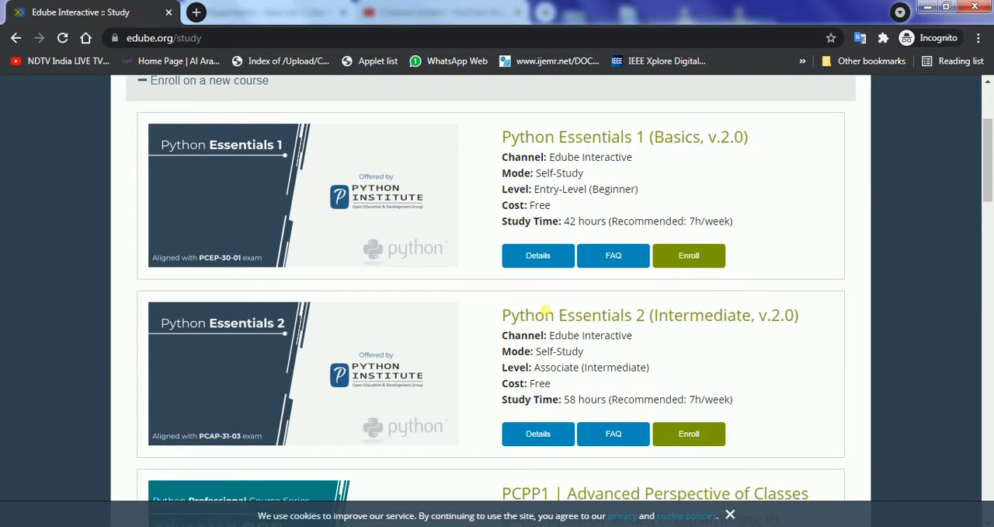
pyautogui.scroll(-3)
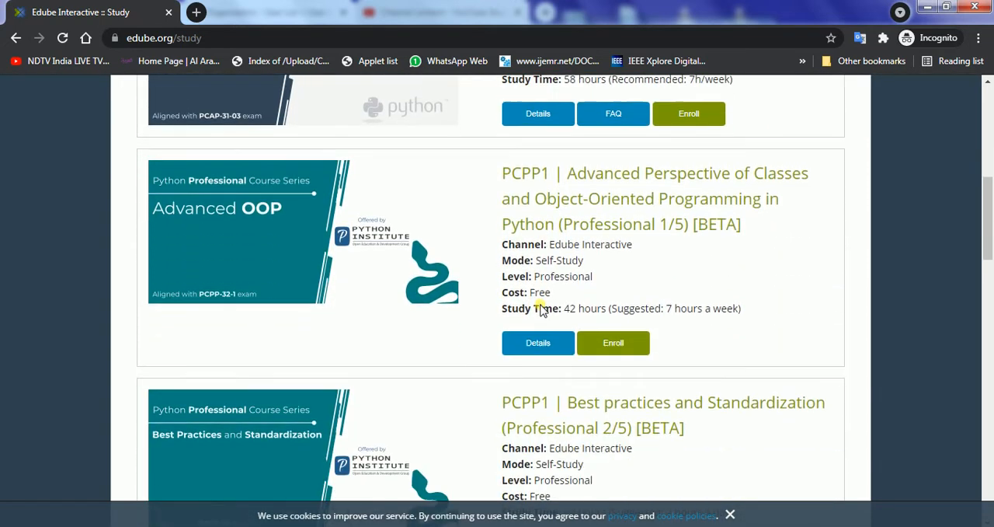
pyautogui.scroll(3)
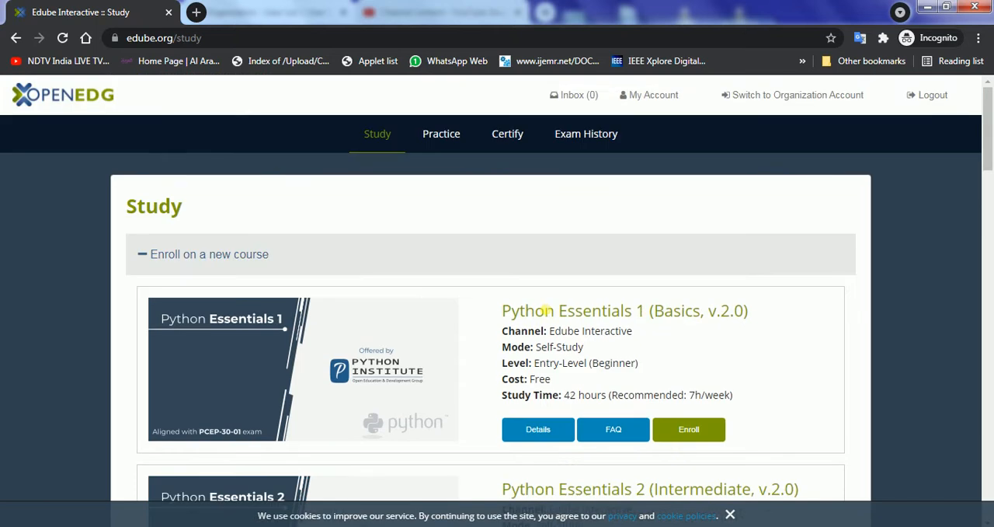
pyautogui.moveTo(794, 95)
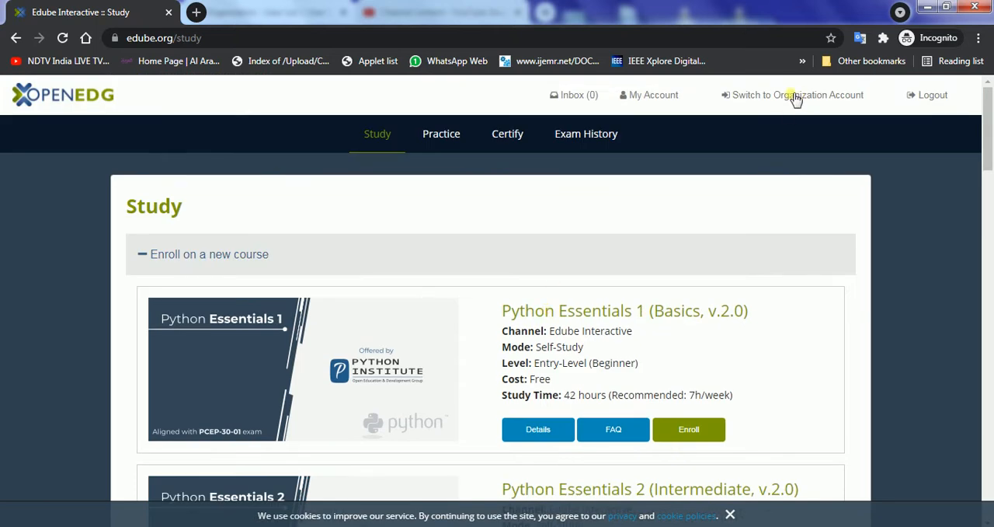
pyautogui.click(792, 95)
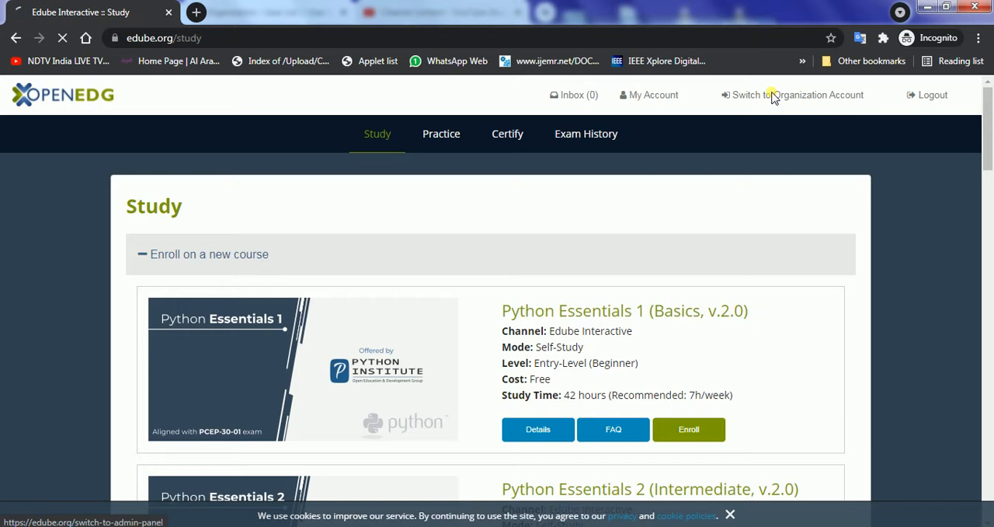
# - View the SHAQRA UNIVERSITY organization profile details and expand Learning Center
pyautogui.click(793, 94)
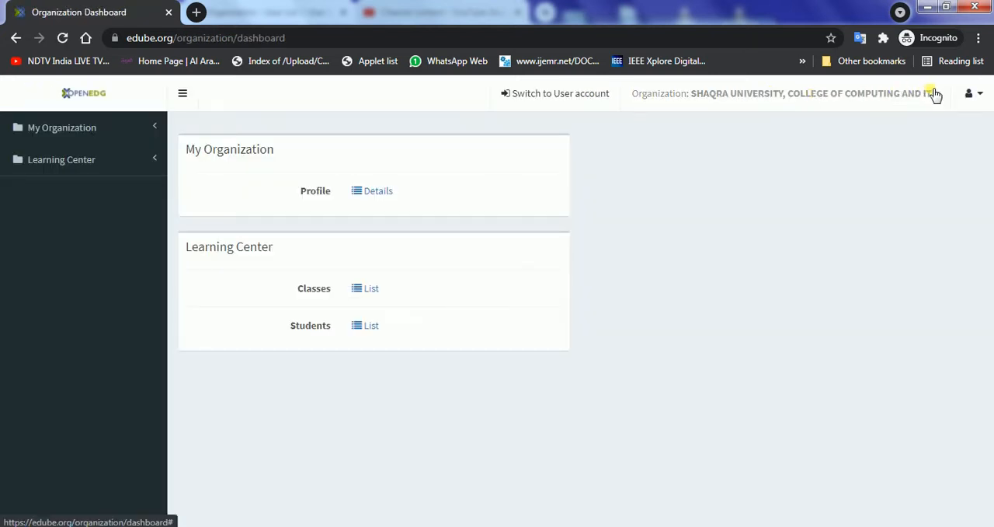
pyautogui.click(936, 93)
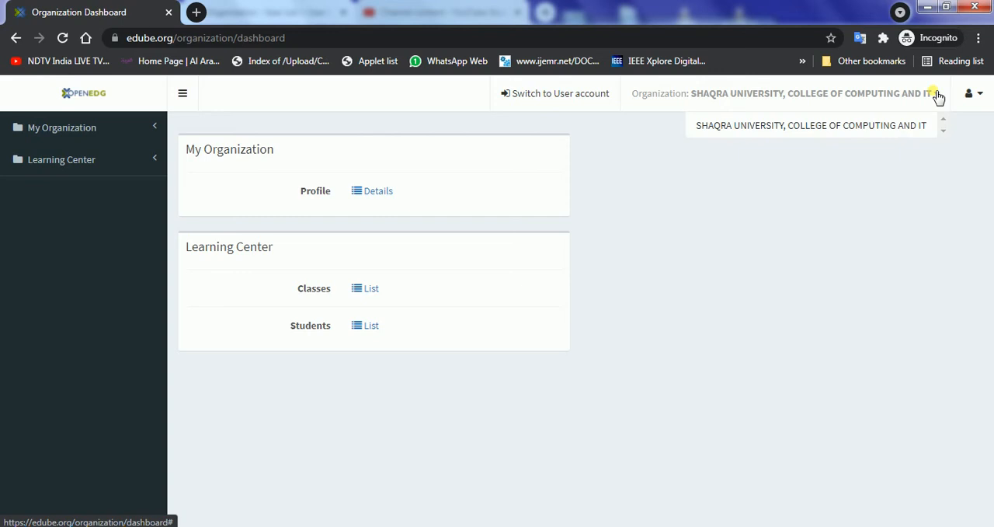
pyautogui.moveTo(971, 94)
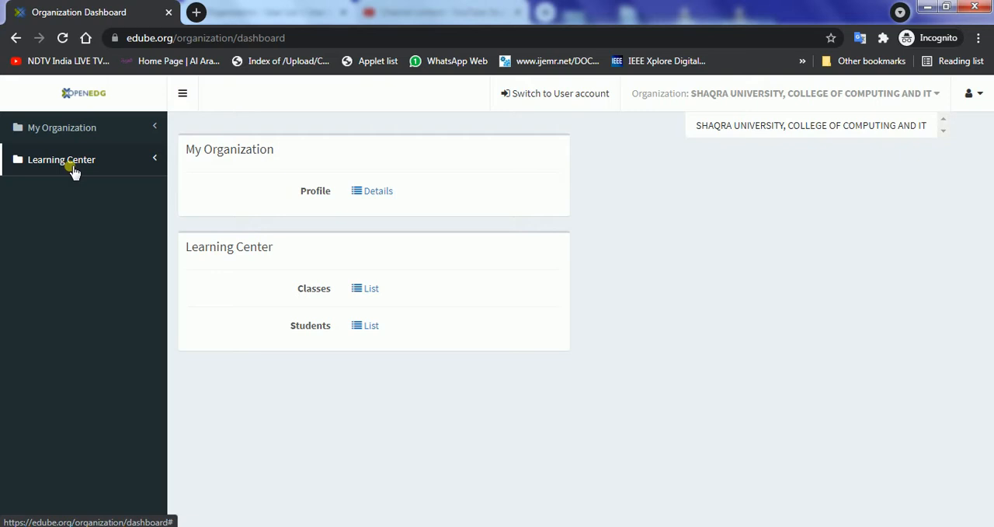
pyautogui.click(378, 190)
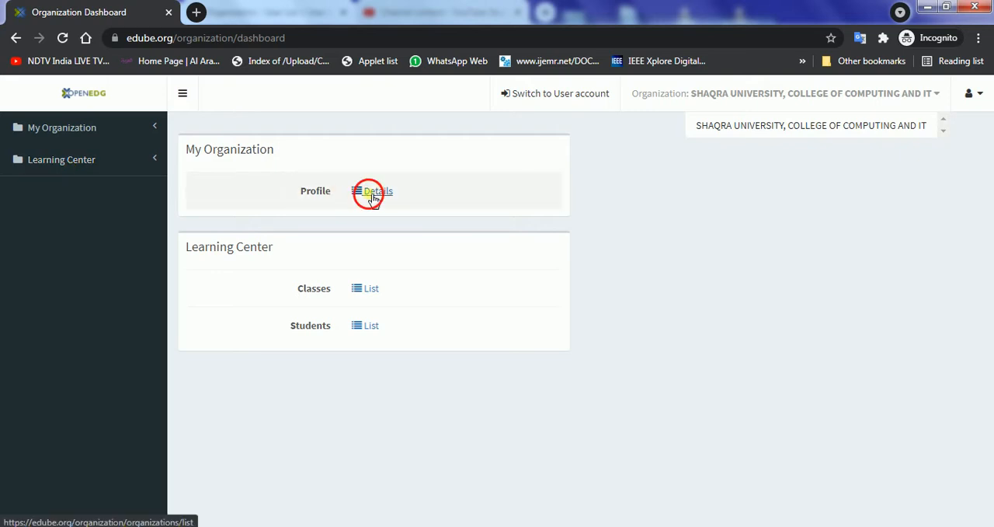
pyautogui.click(377, 190)
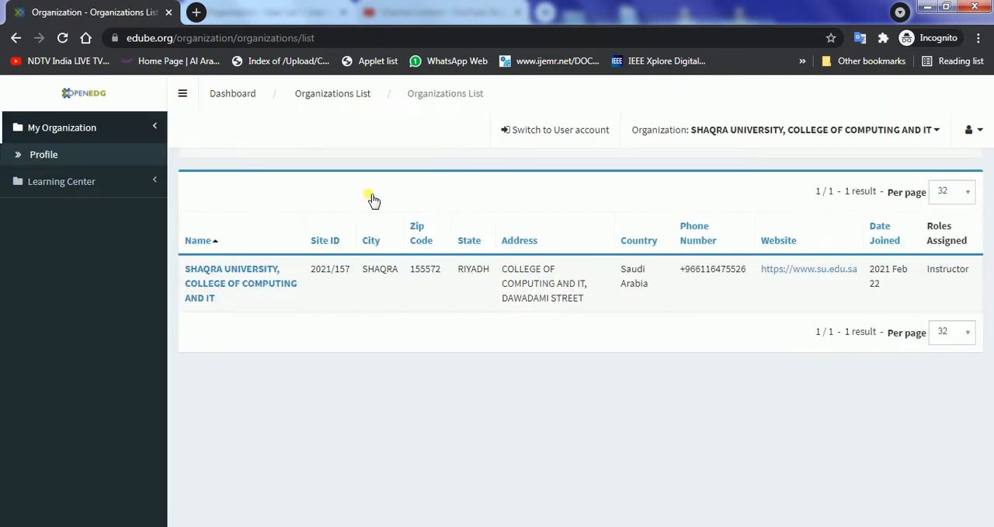
pyautogui.moveTo(132, 192)
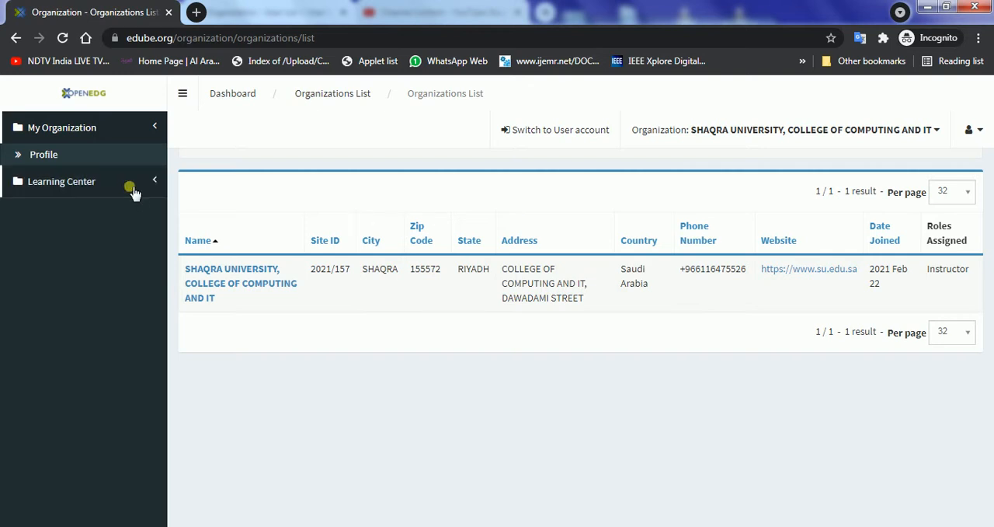
pyautogui.click(62, 181)
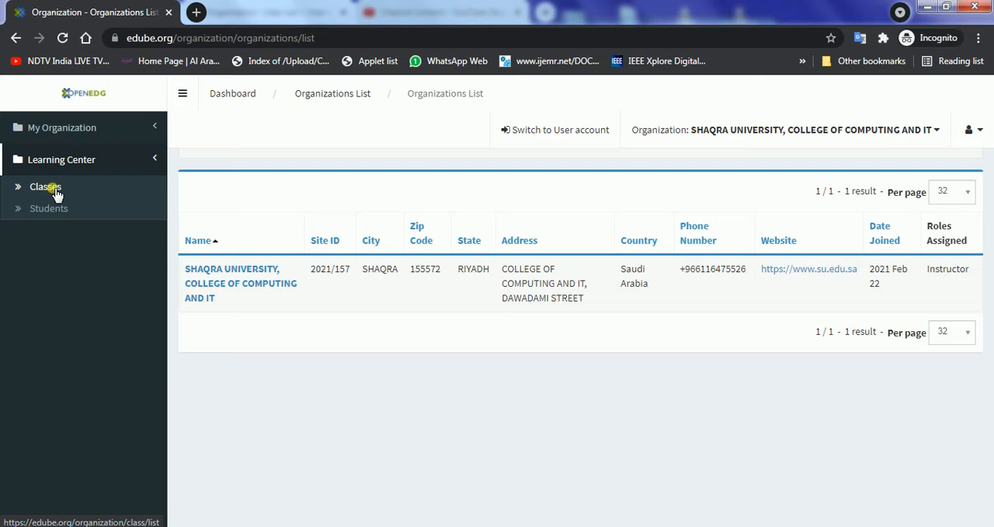
# - Start a new class from the Classes list with Python Essentials 1 preselected
pyautogui.click(45, 187)
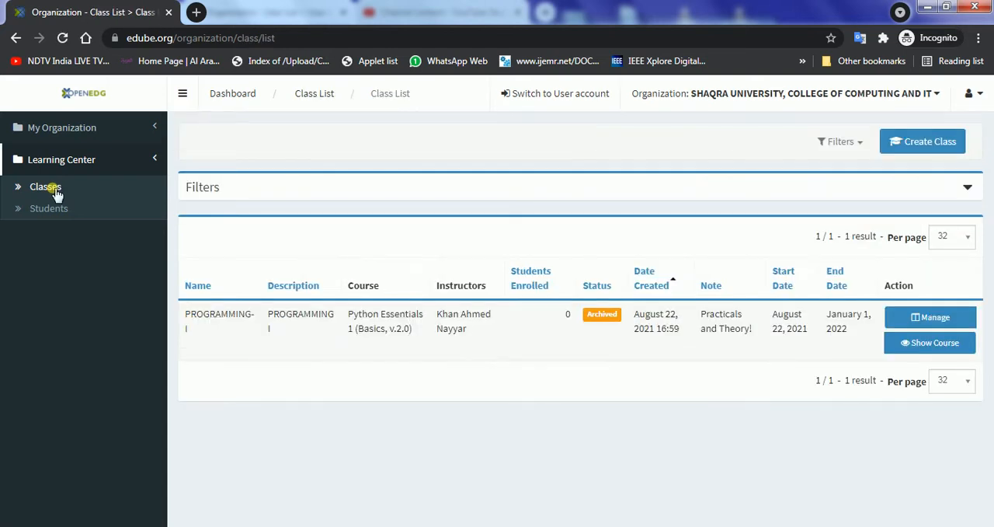
pyautogui.moveTo(483, 320)
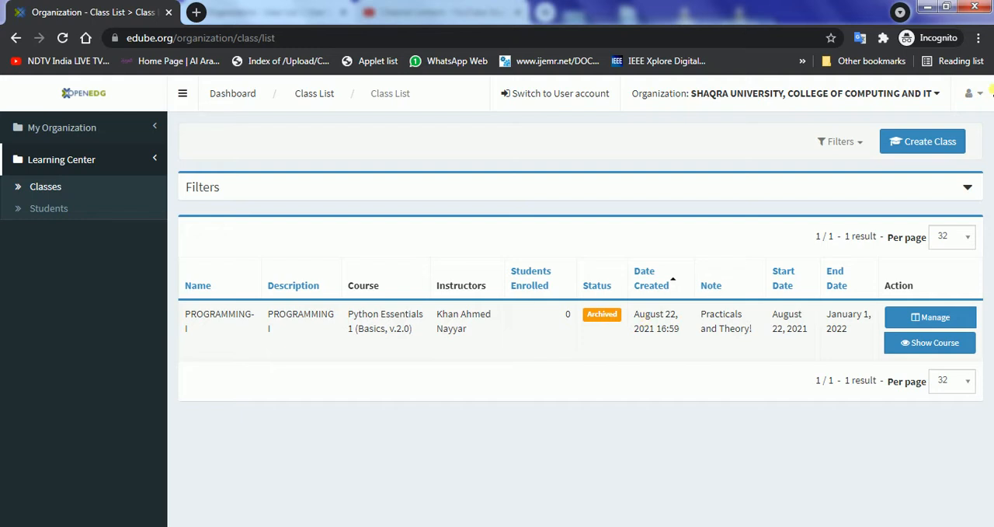
pyautogui.click(923, 142)
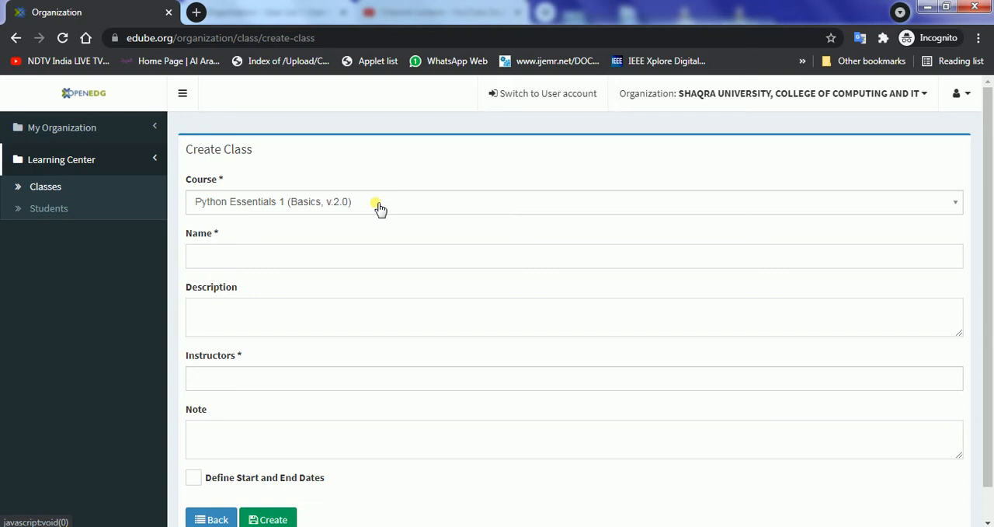
# - Keep Python Essentials 1 as course and name the class PYTHON PROGRAMMING - I
pyautogui.click(377, 201)
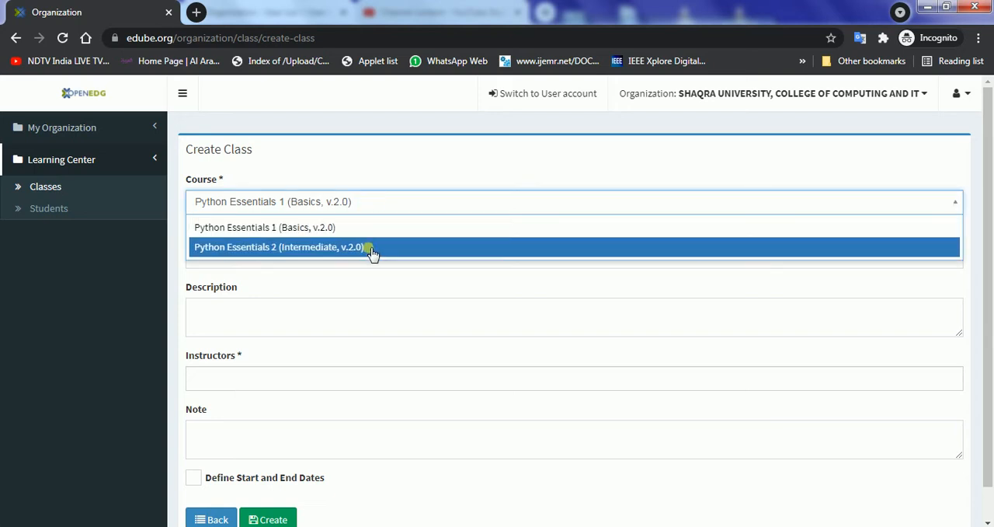
pyautogui.click(264, 227)
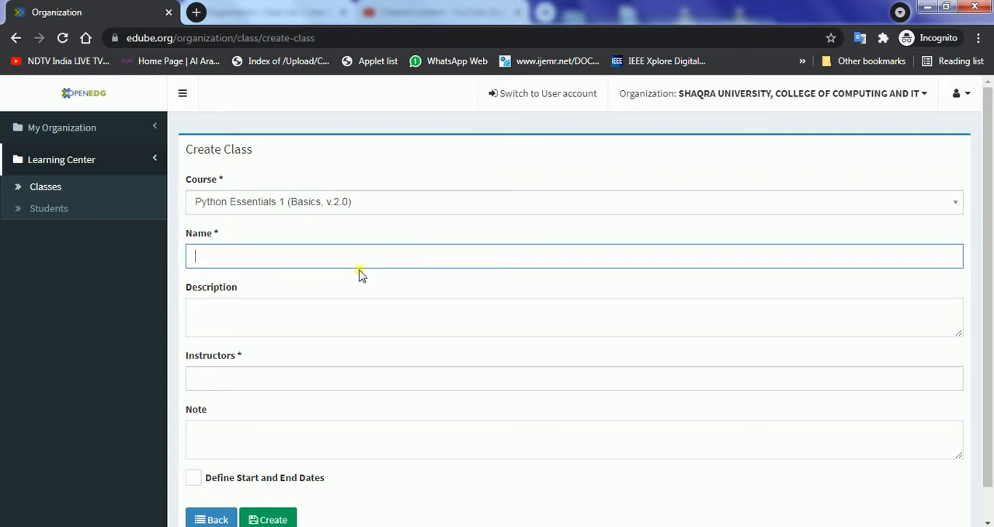
pyautogui.write('PYTHON PROGRA')
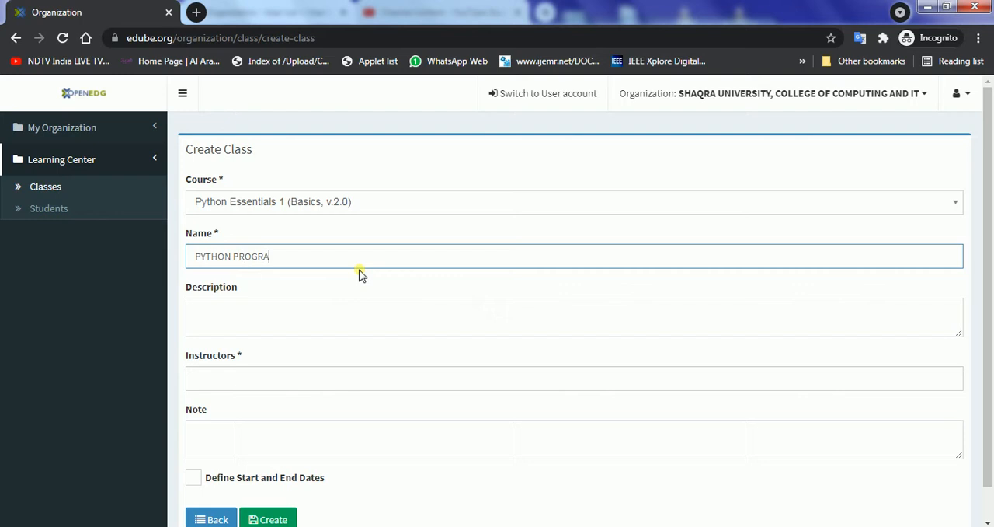
pyautogui.write('MMING - I')
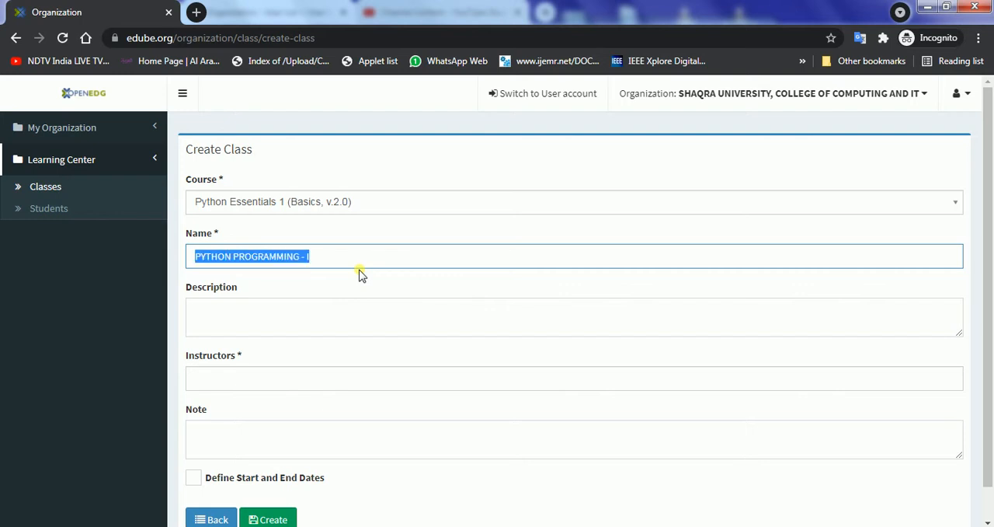
pyautogui.click(574, 317)
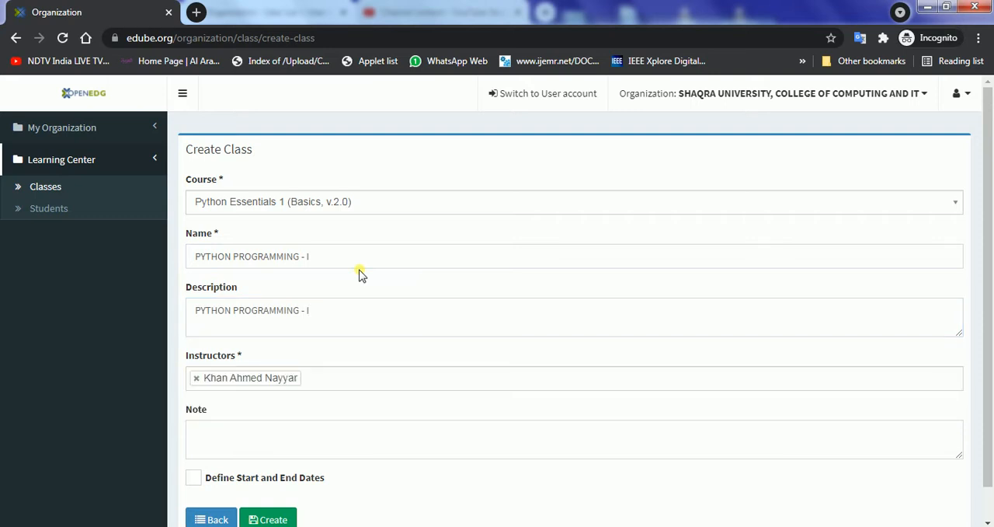
# - Describe it as PYTHON PROGRAMMING - I, note practicals, and create the class
pyautogui.write('PYTHON PROGRAMMING - I')
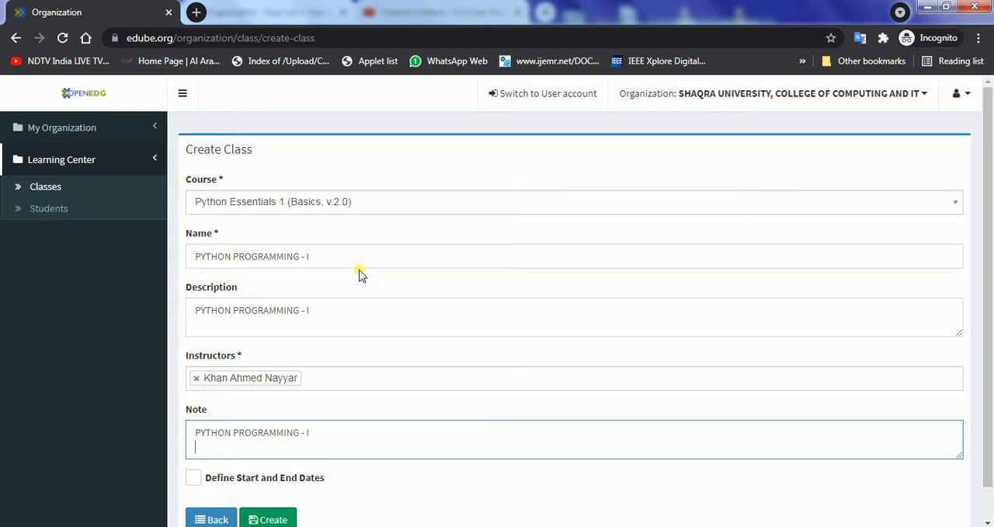
pyautogui.write('PRACTICALS AND THEORY')
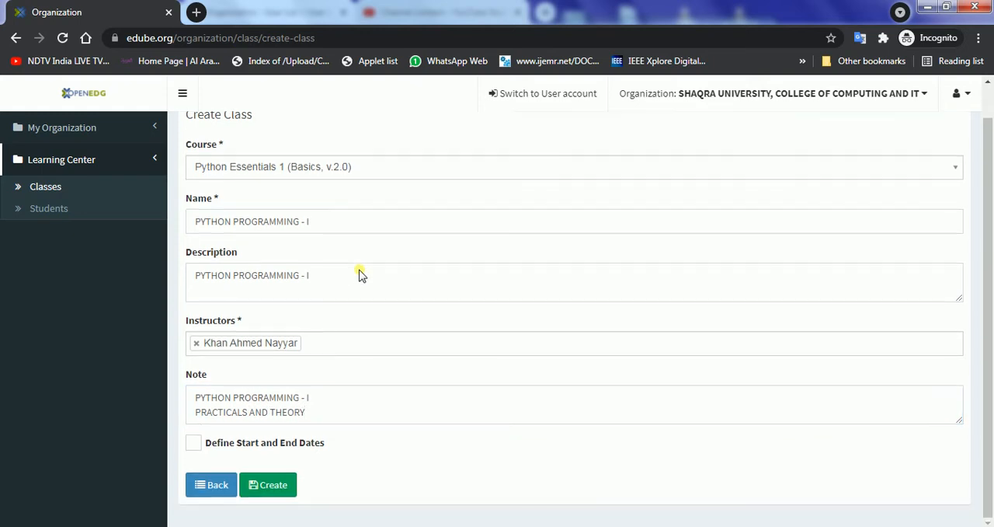
pyautogui.click(193, 442)
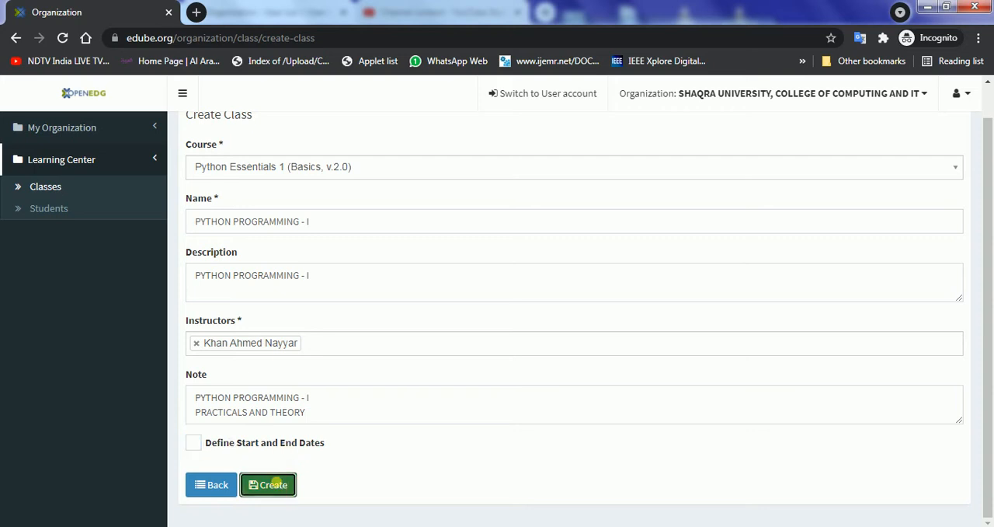
pyautogui.click(268, 484)
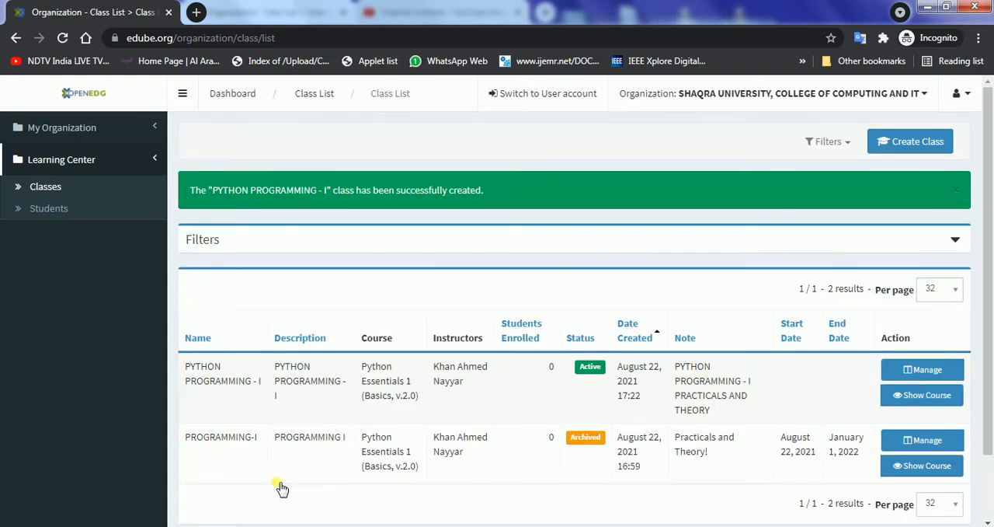
pyautogui.moveTo(601, 390)
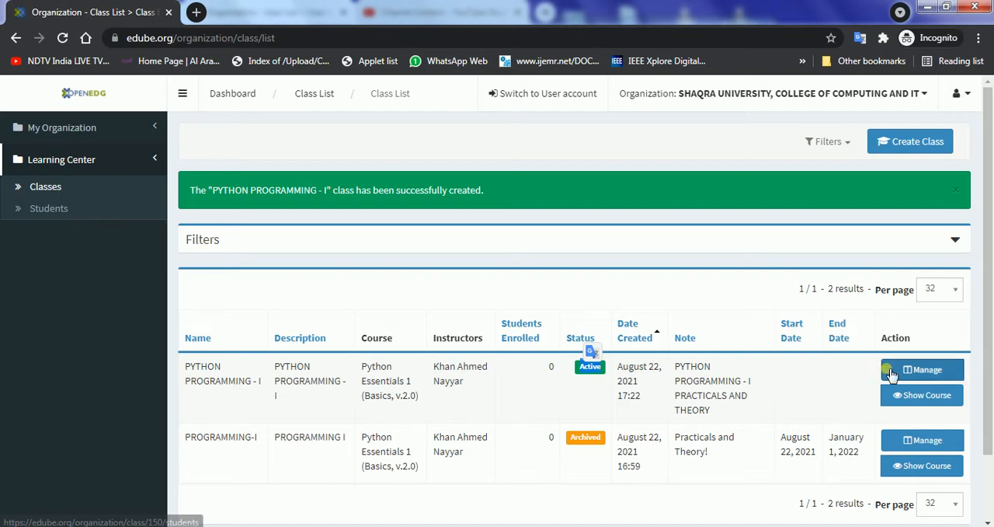
# - Manage the new class, view its Gradebook, and start adding a timetable item
pyautogui.click(922, 369)
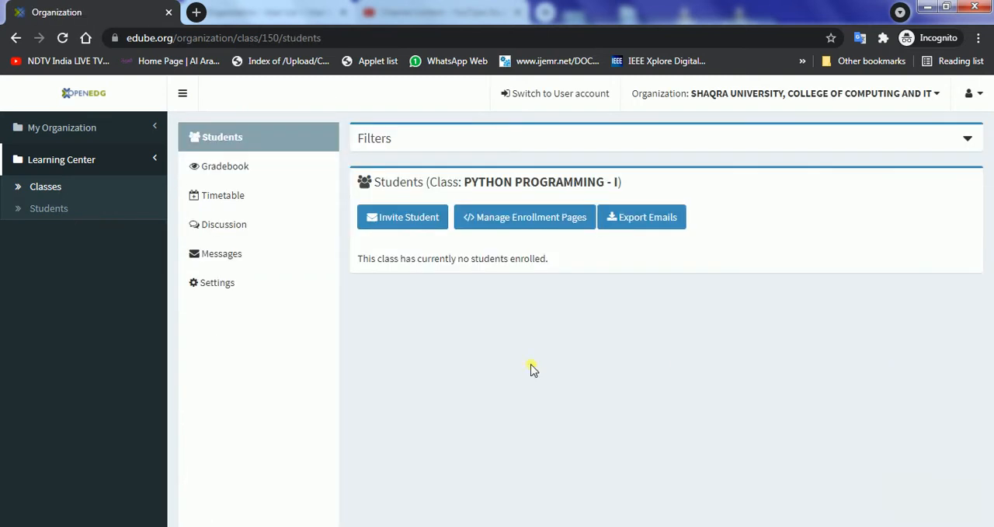
pyautogui.moveTo(515, 372)
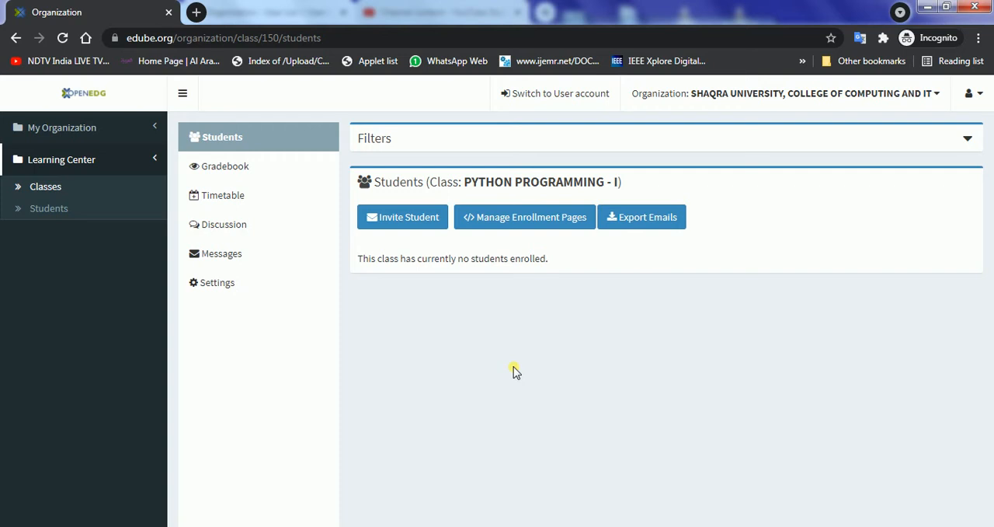
pyautogui.moveTo(247, 170)
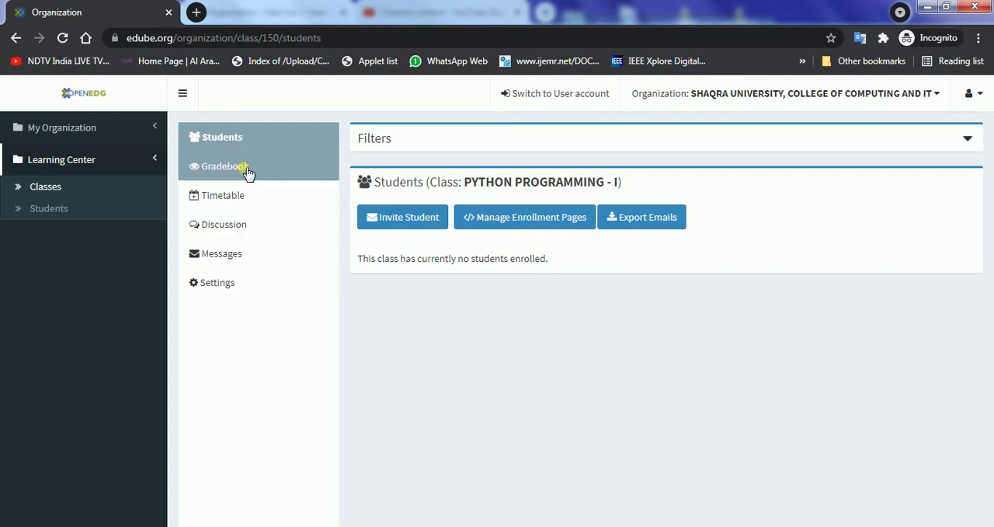
pyautogui.click(224, 165)
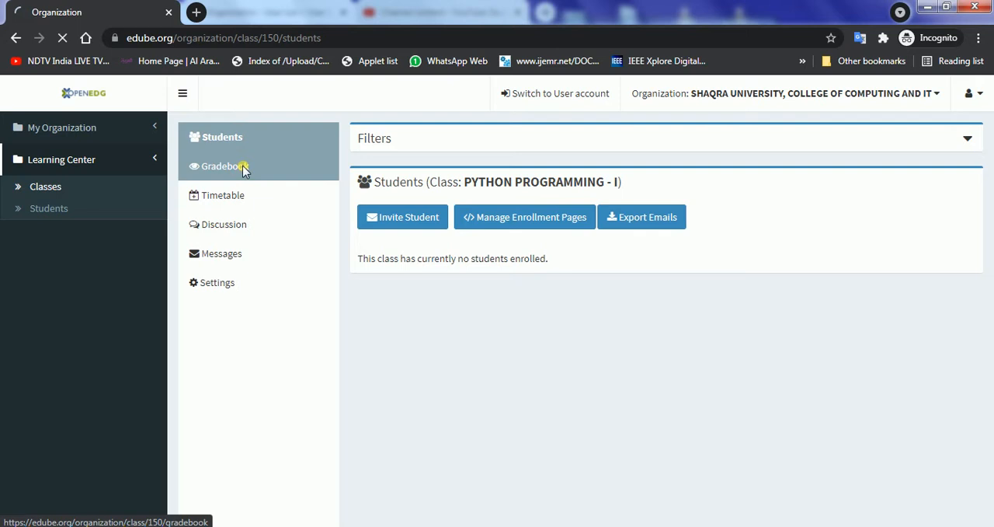
pyautogui.click(221, 165)
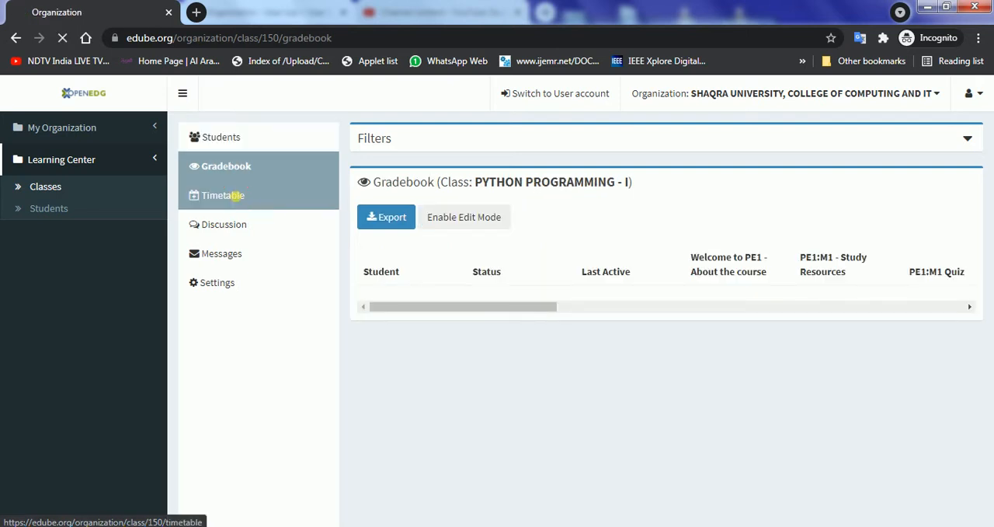
pyautogui.click(223, 195)
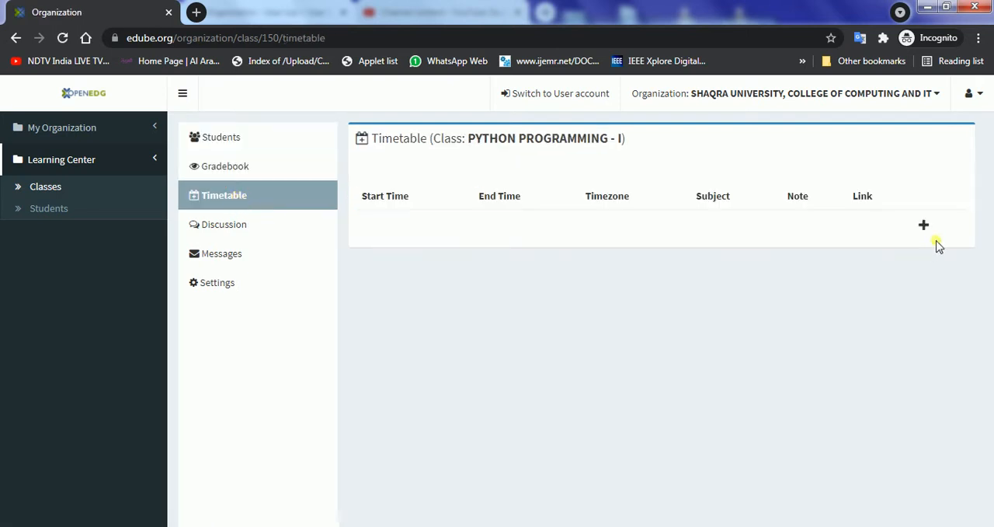
pyautogui.click(923, 225)
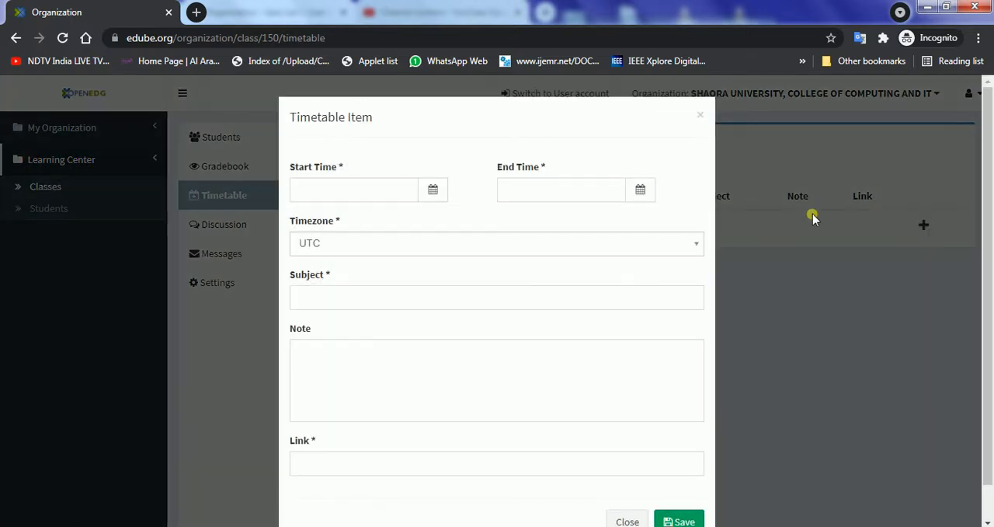
pyautogui.moveTo(422, 204)
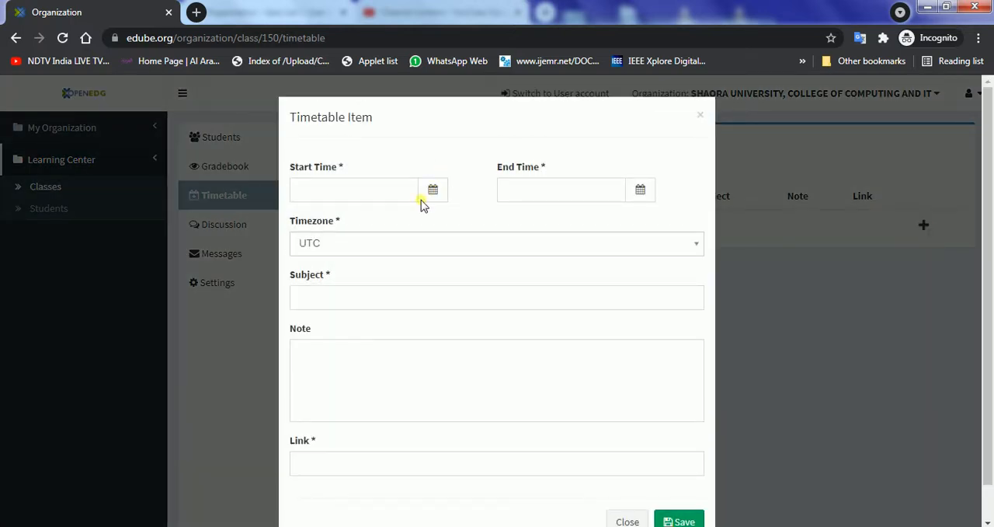
# - Inspect the timetable item fields and close the form without saving
pyautogui.click(496, 296)
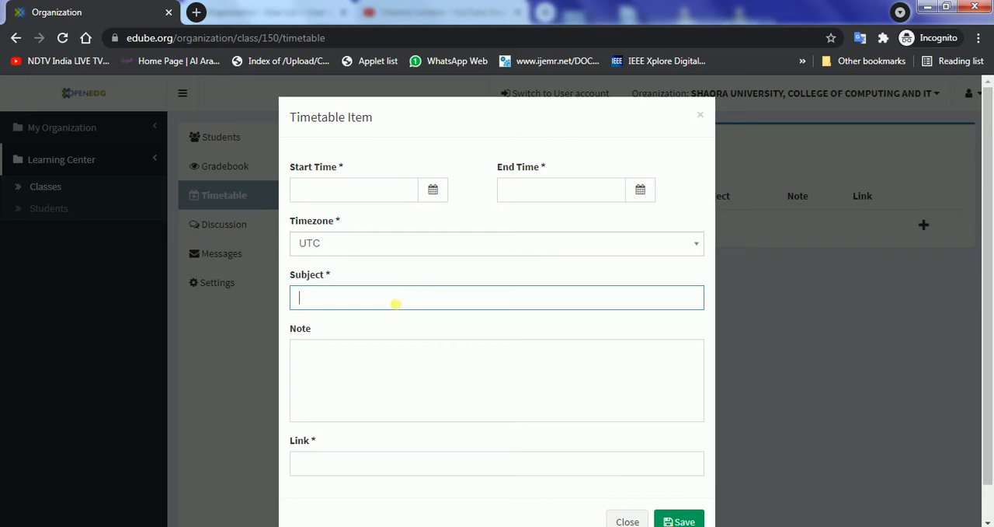
pyautogui.click(497, 379)
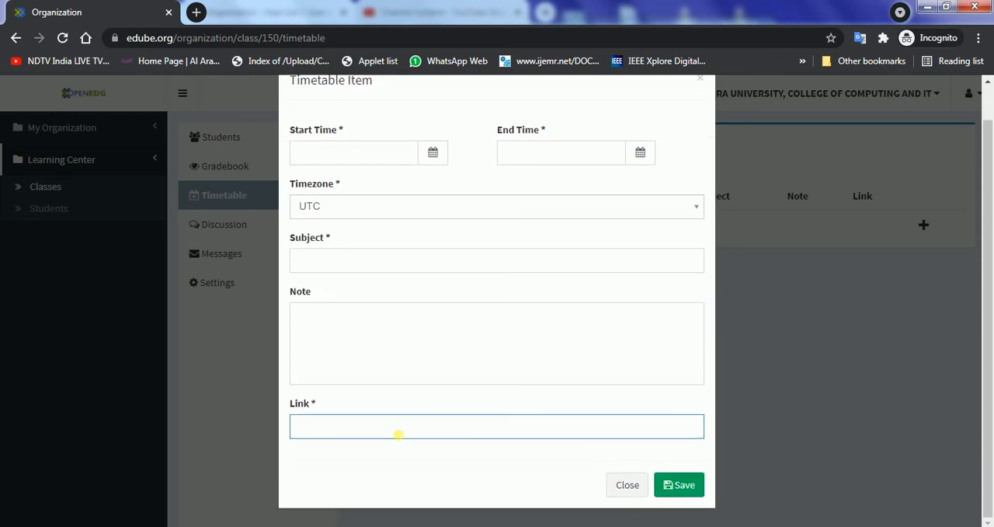
pyautogui.moveTo(627, 484)
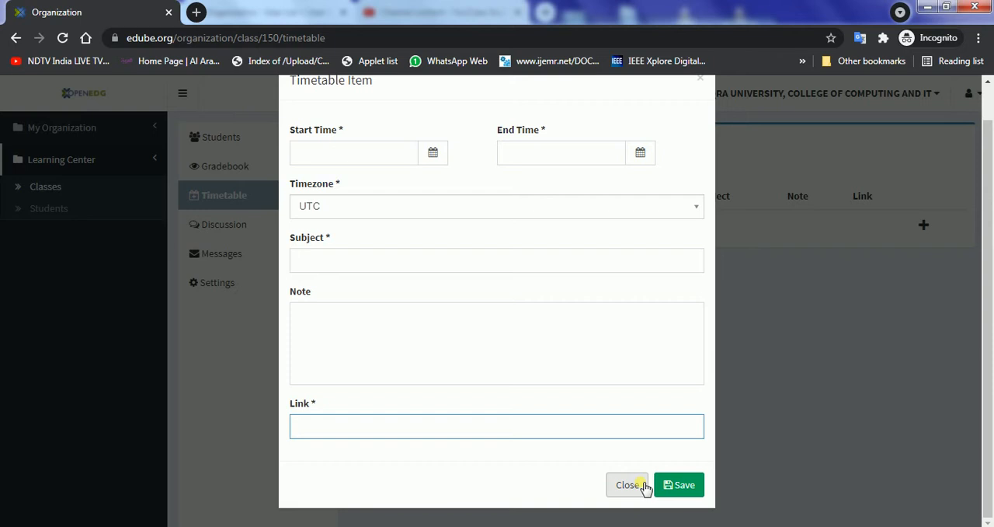
pyautogui.click(627, 484)
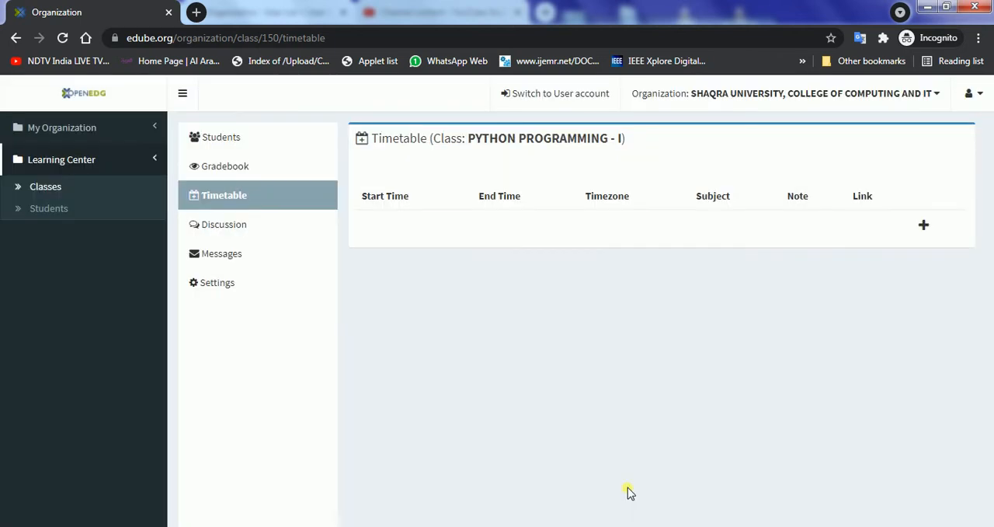
pyautogui.moveTo(402, 239)
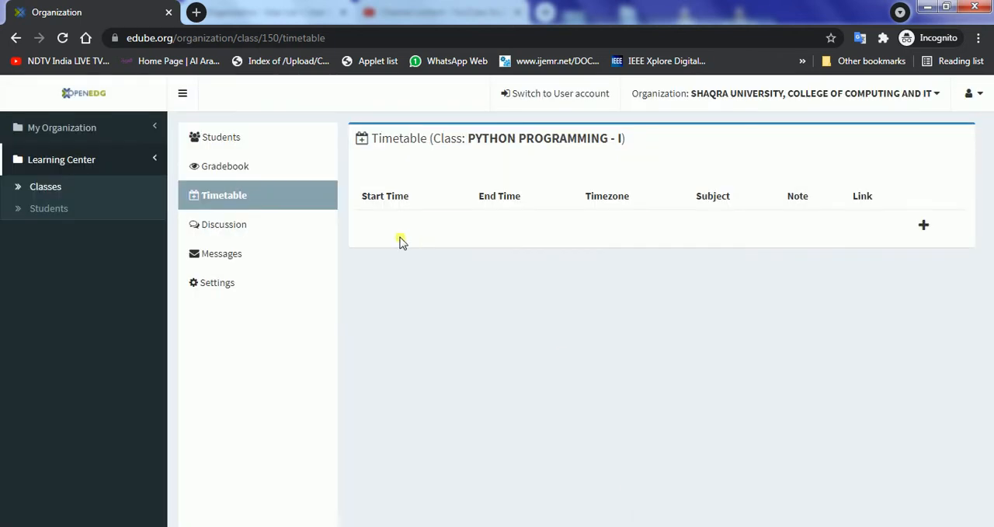
# - Tour the class Discussion, Messages and Settings pages, ending on the empty Students list
pyautogui.click(224, 223)
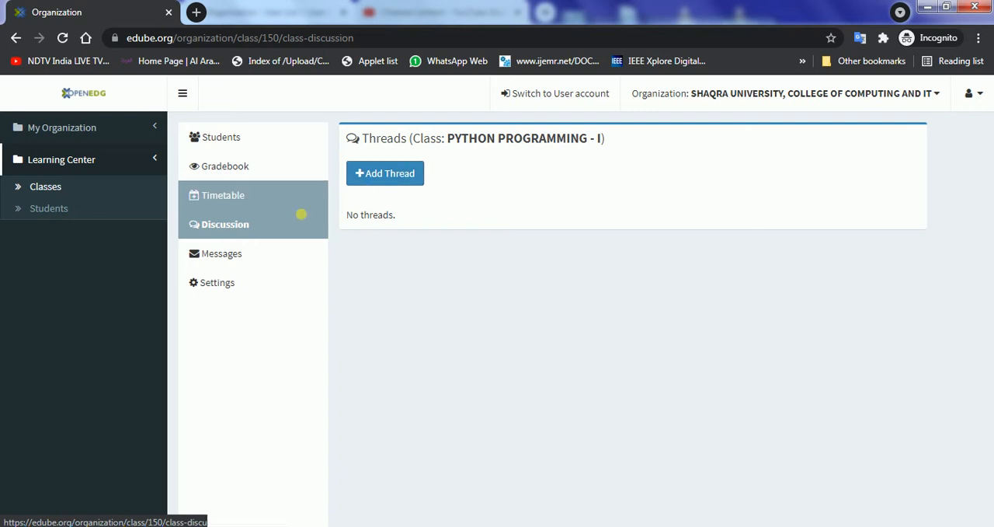
pyautogui.click(221, 253)
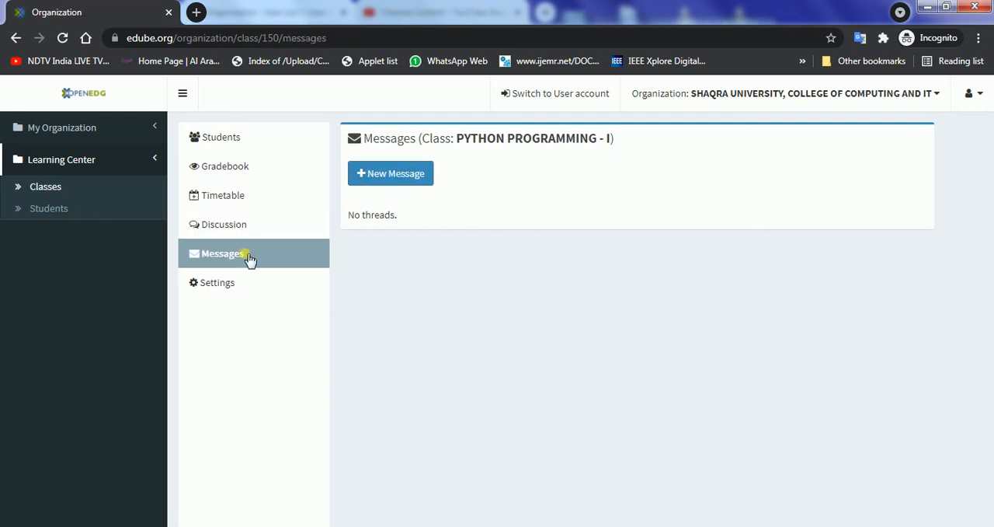
pyautogui.moveTo(216, 282)
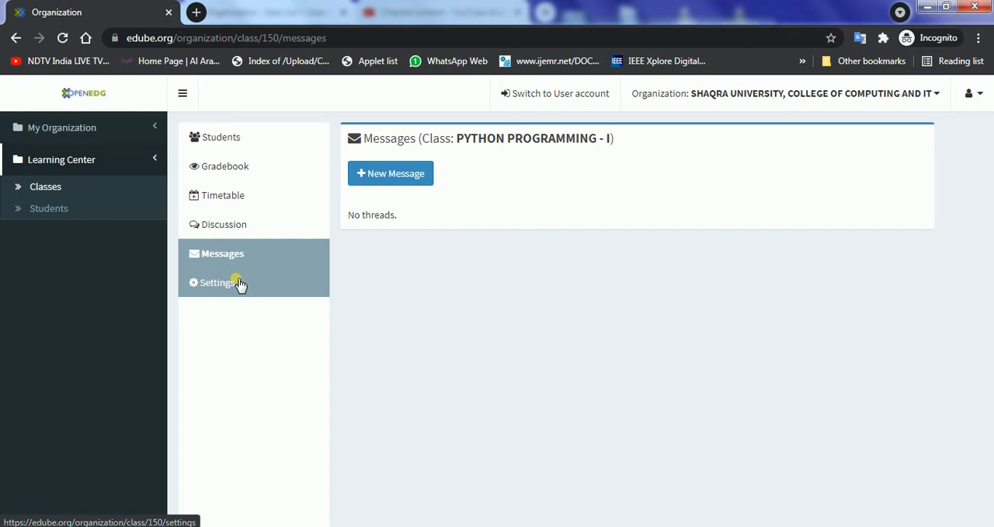
pyautogui.click(215, 282)
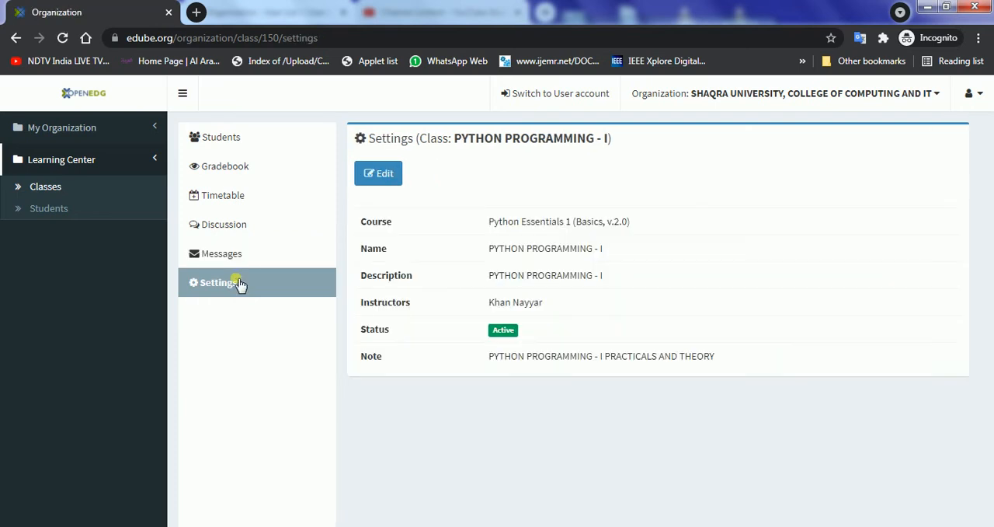
pyautogui.click(220, 137)
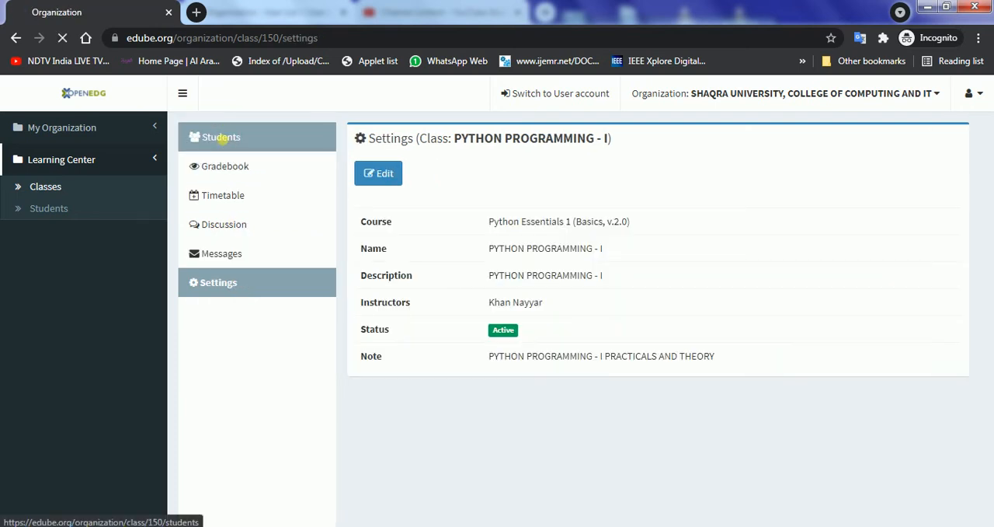
pyautogui.click(220, 136)
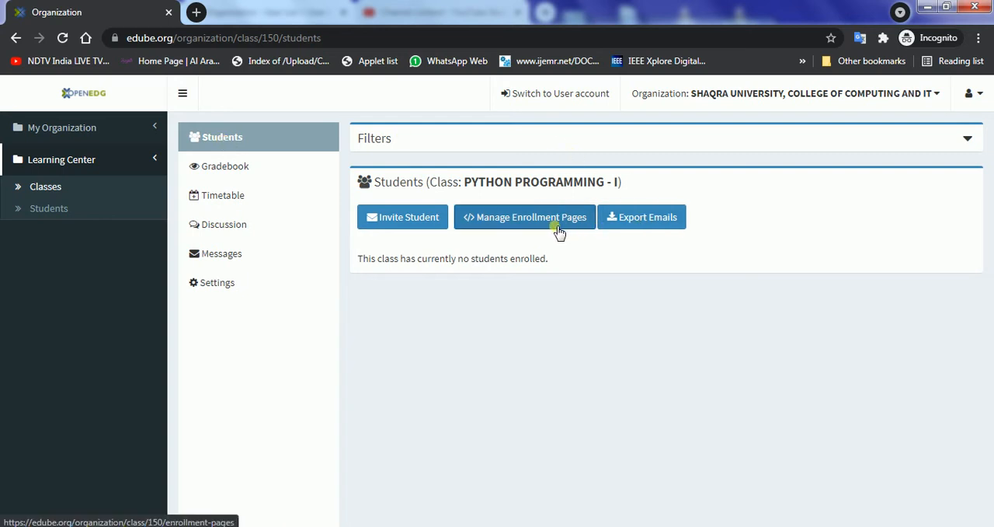
pyautogui.moveTo(402, 217)
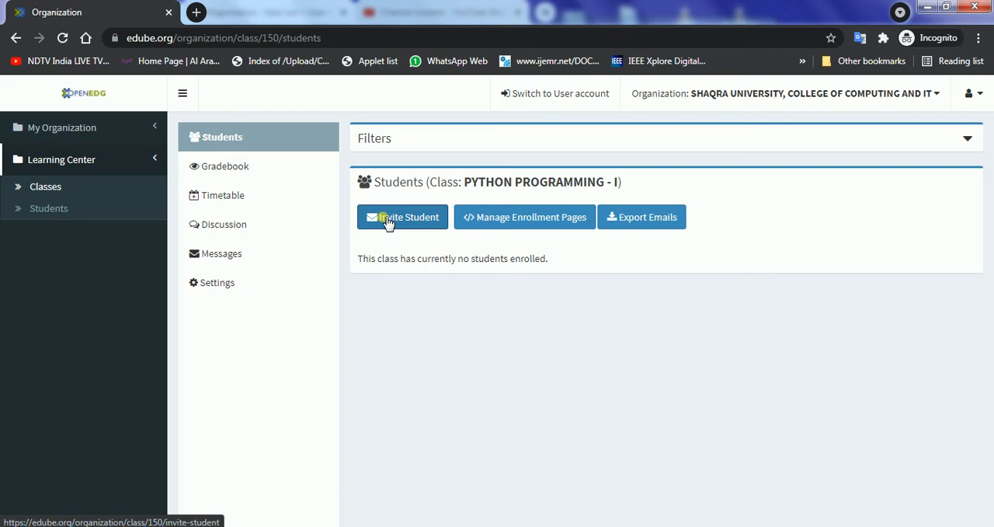
# - Choose Import From File for inviting students and download sample_file.csv
pyautogui.click(403, 217)
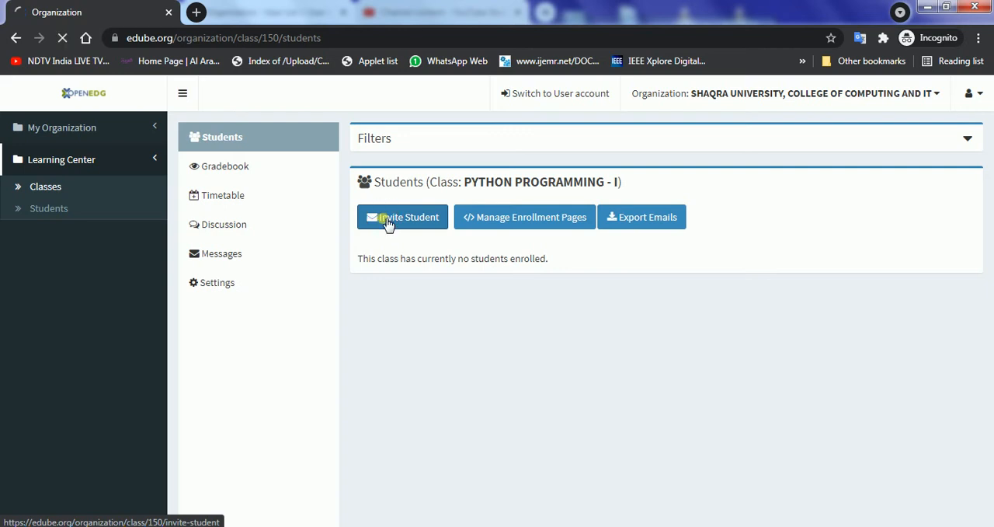
pyautogui.click(402, 217)
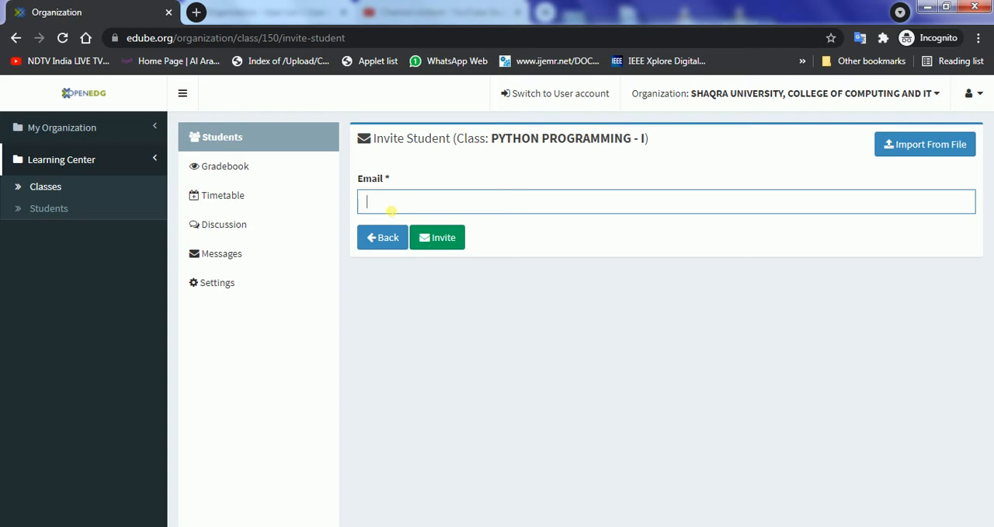
pyautogui.moveTo(926, 144)
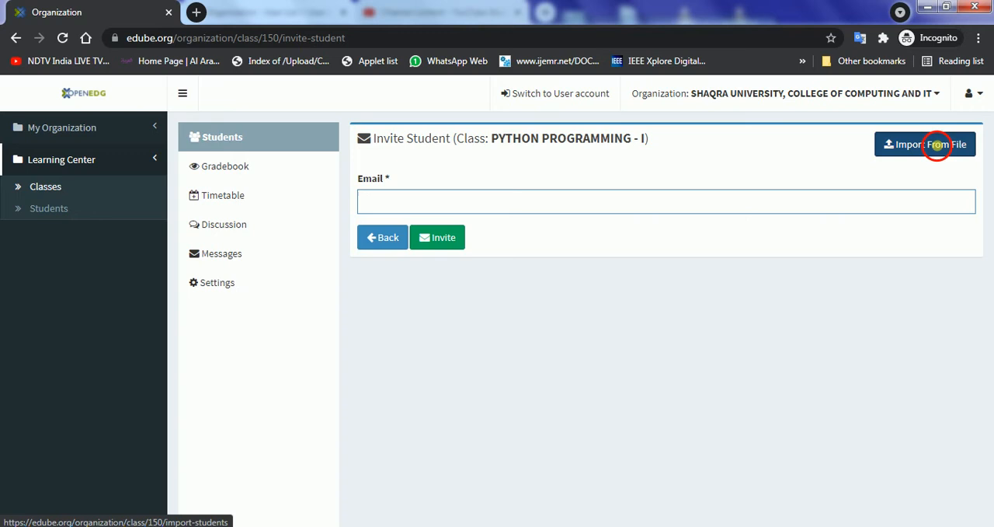
pyautogui.click(924, 145)
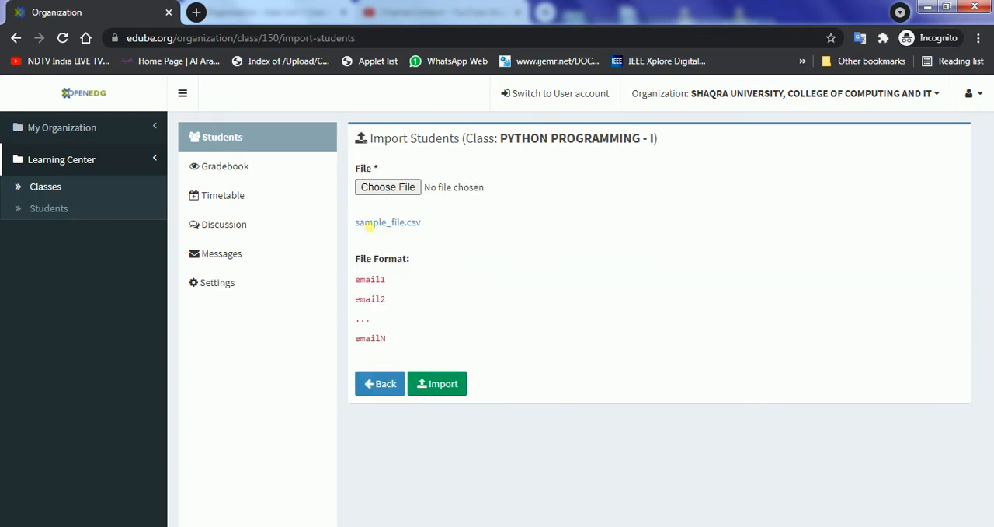
pyautogui.moveTo(387, 222)
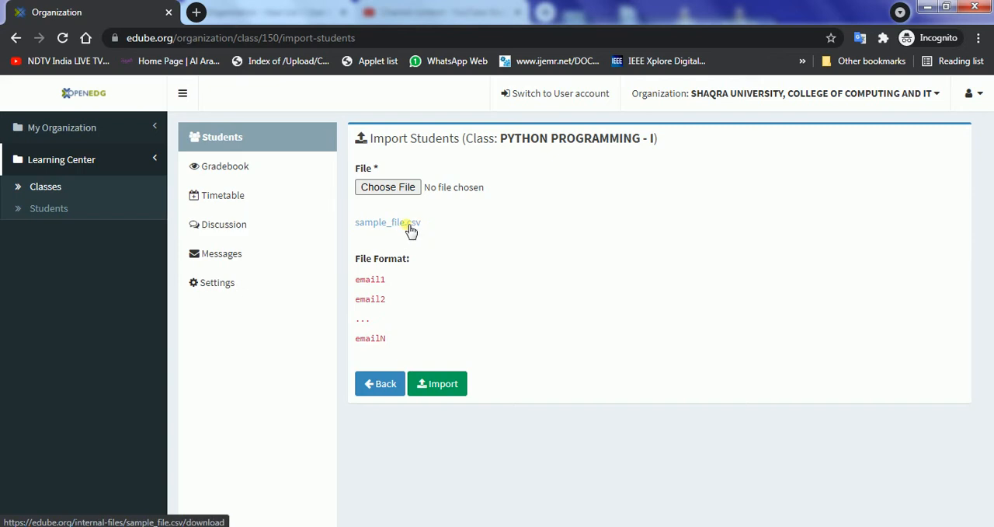
pyautogui.click(388, 222)
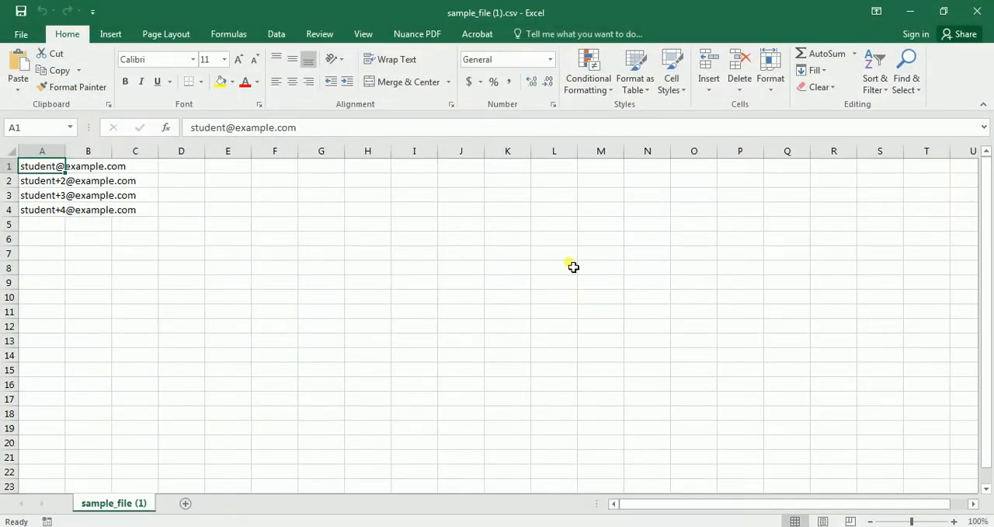
pyautogui.click(42, 210)
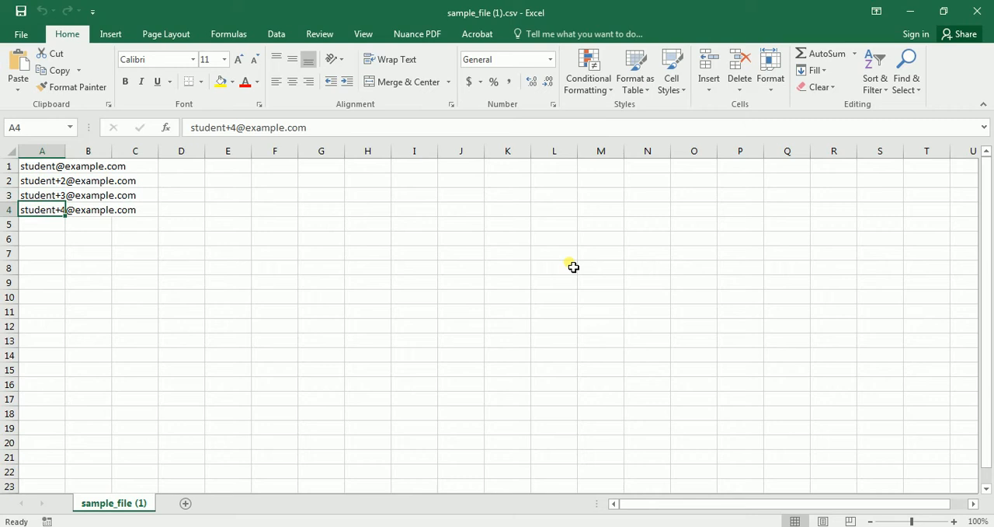
pyautogui.moveTo(42, 165); pyautogui.dragTo(42, 195)
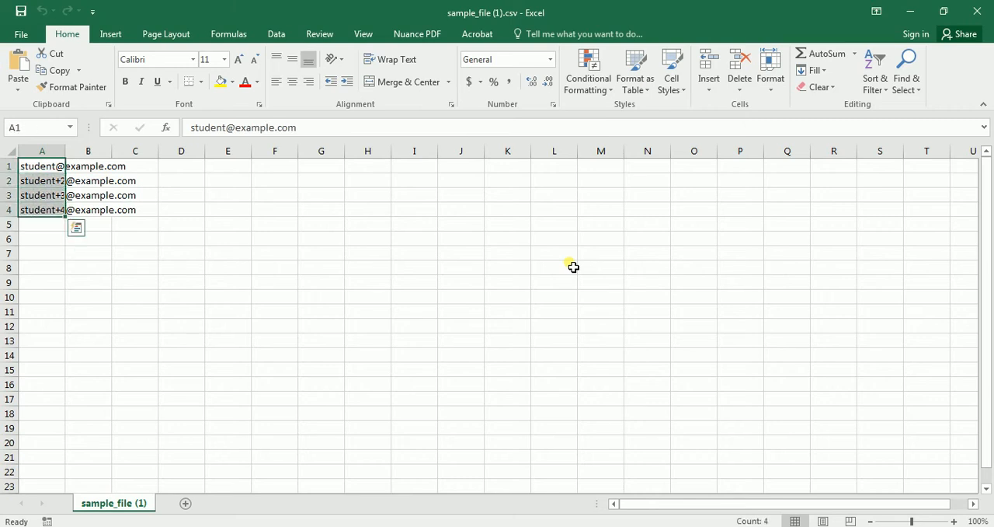
pyautogui.press('Delete')
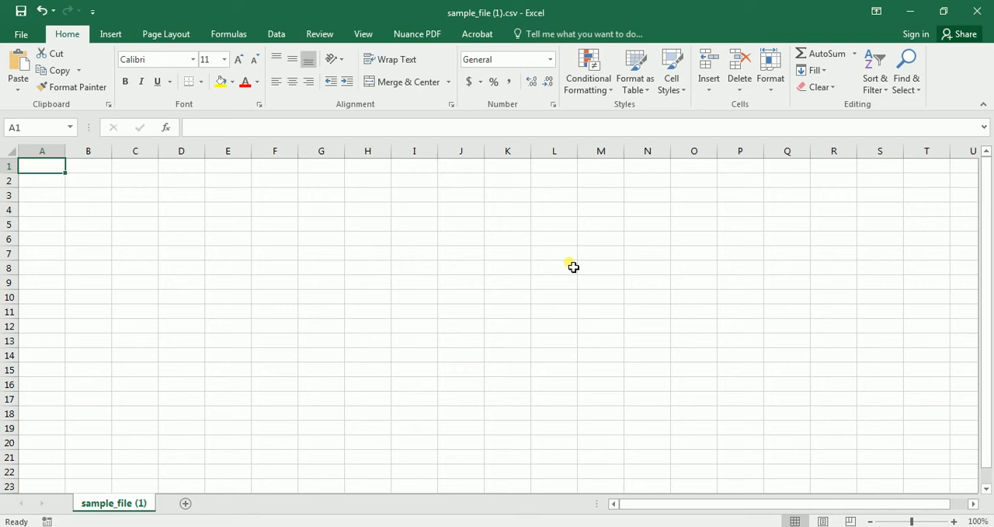
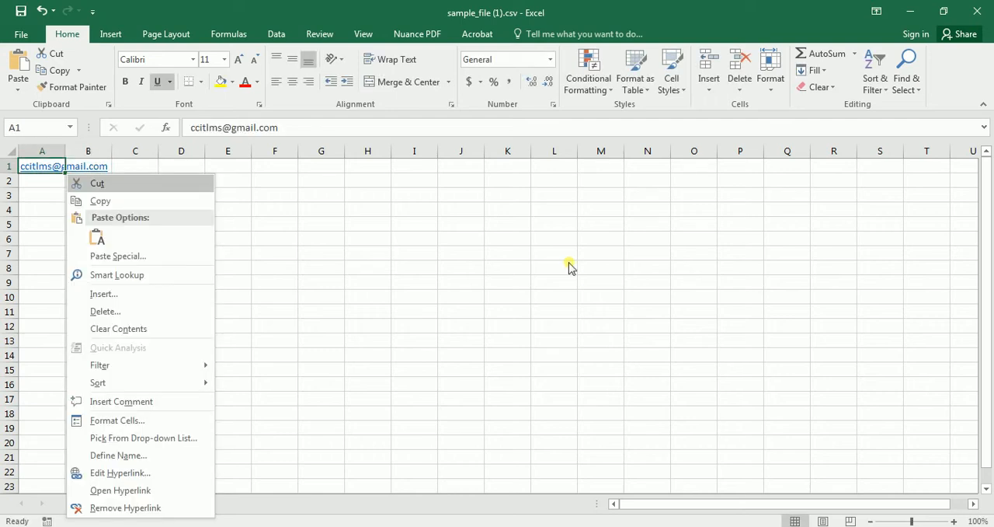
pyautogui.click(573, 266)
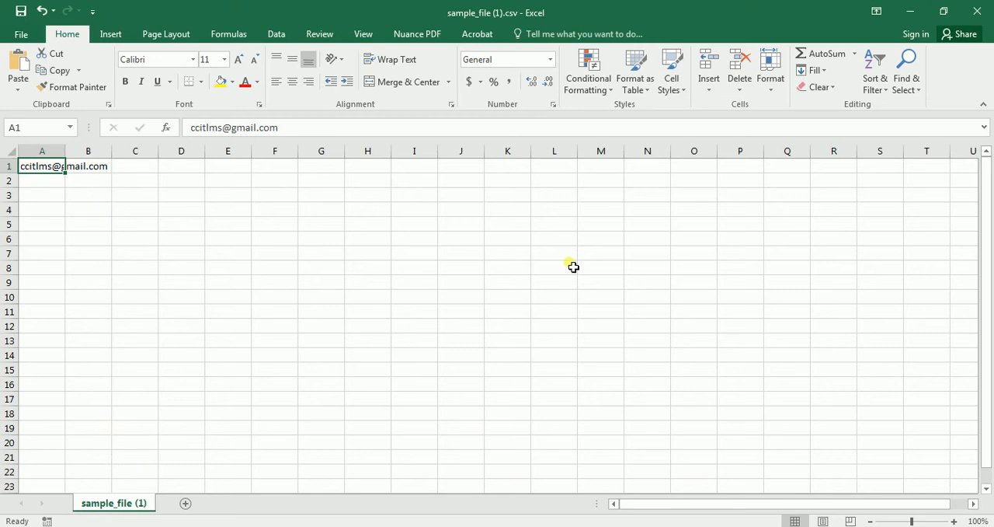
# - Save the file in CSV format to the Desktop
pyautogui.press('ctrl+s')
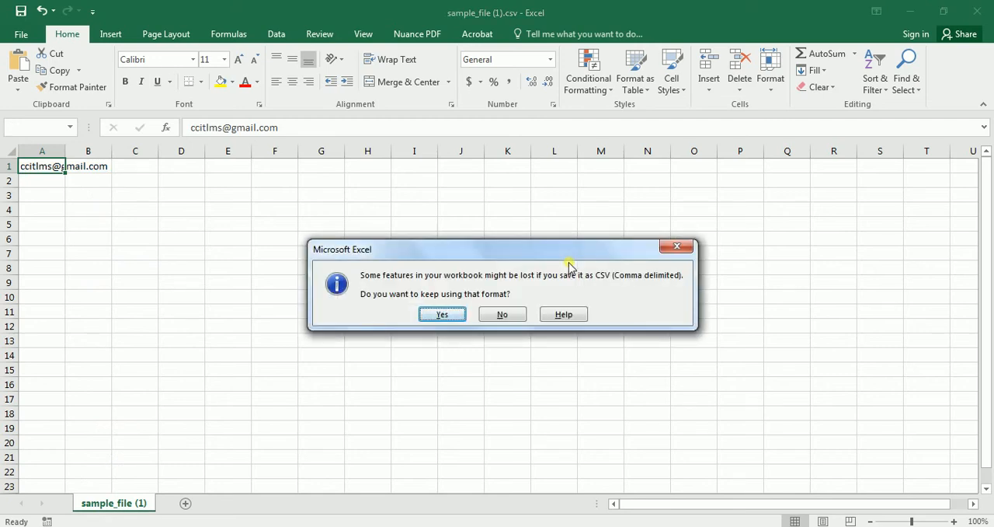
pyautogui.click(442, 314)
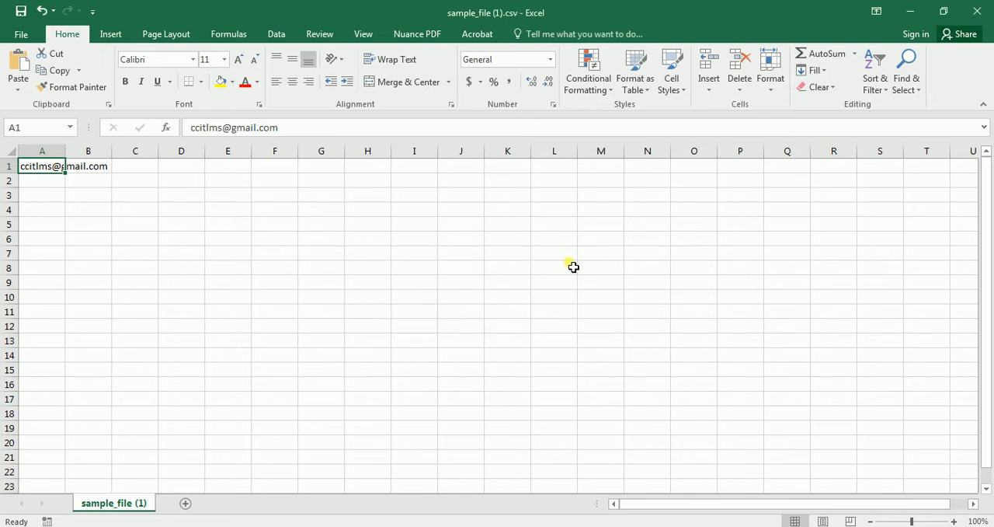
pyautogui.click(978, 11)
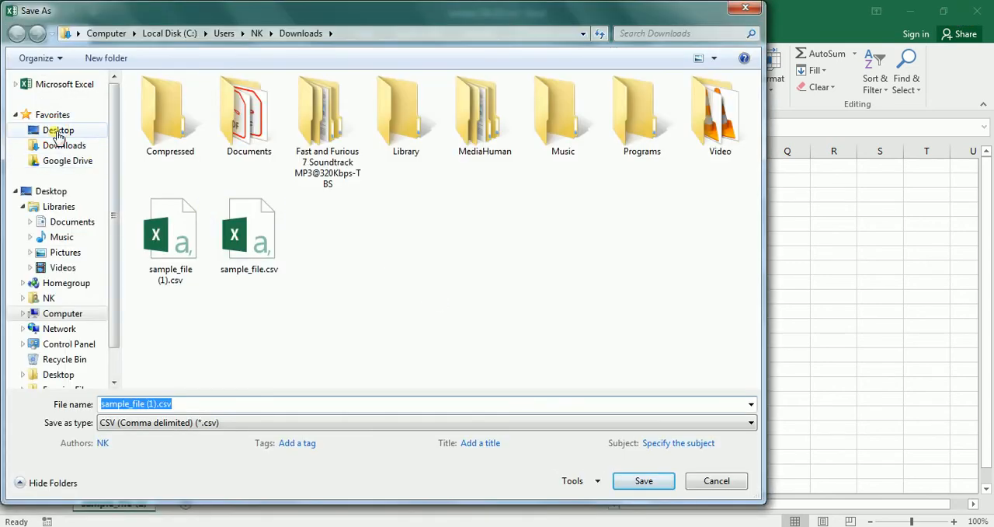
pyautogui.click(58, 130)
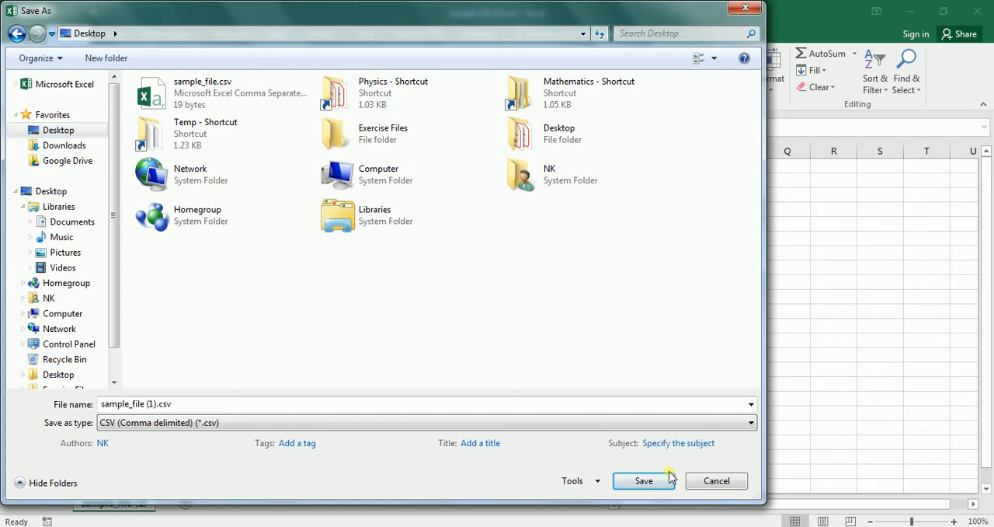
pyautogui.click(643, 480)
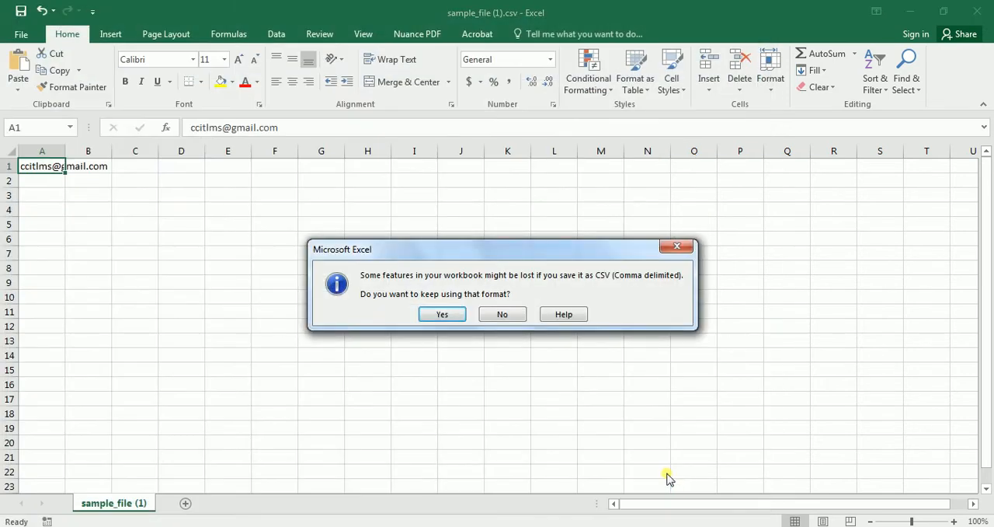
pyautogui.moveTo(442, 314)
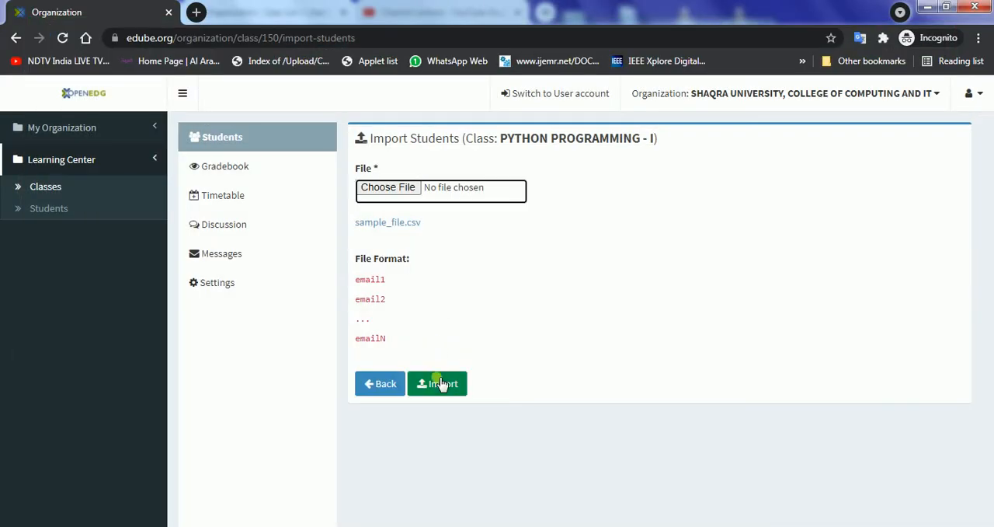
# - Attach sample_file (1).csv from the Desktop as the students import file
pyautogui.click(438, 383)
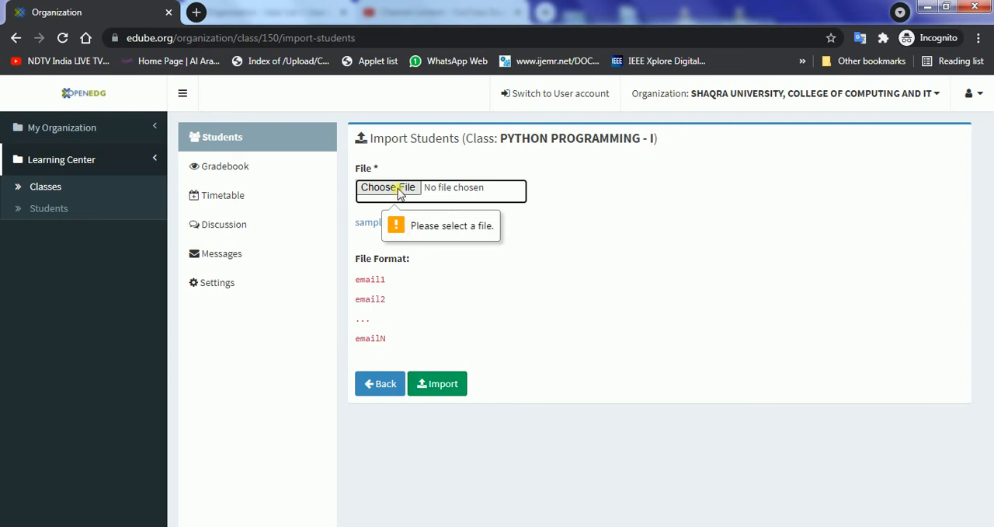
pyautogui.click(388, 186)
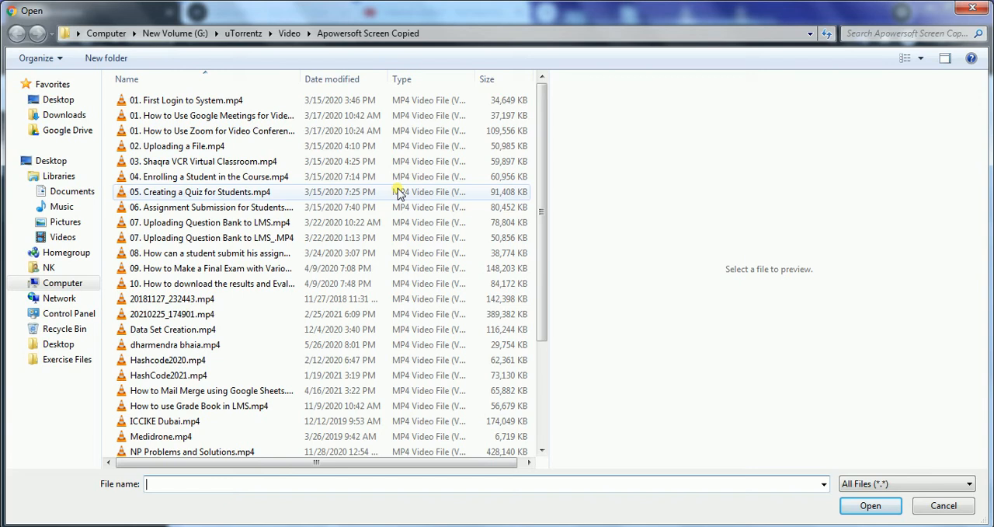
pyautogui.click(58, 100)
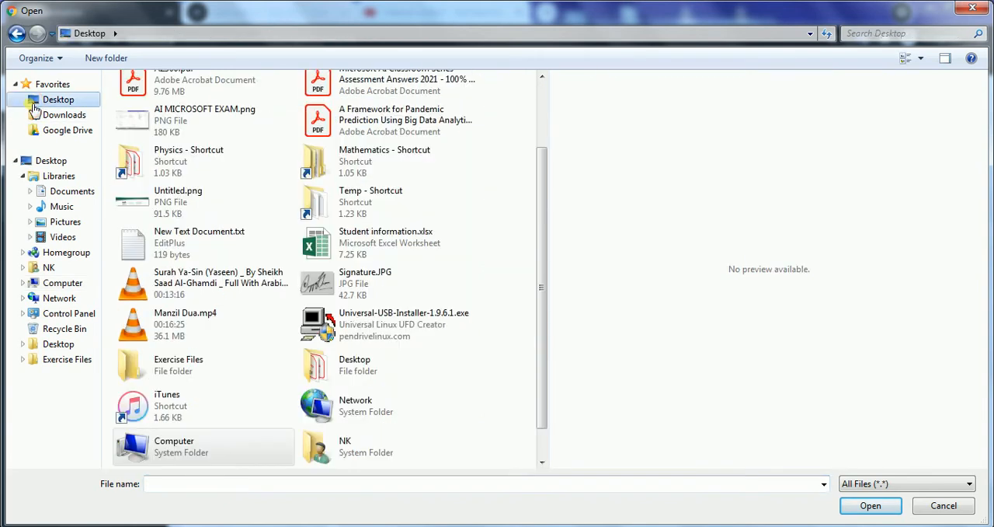
pyautogui.click(385, 242)
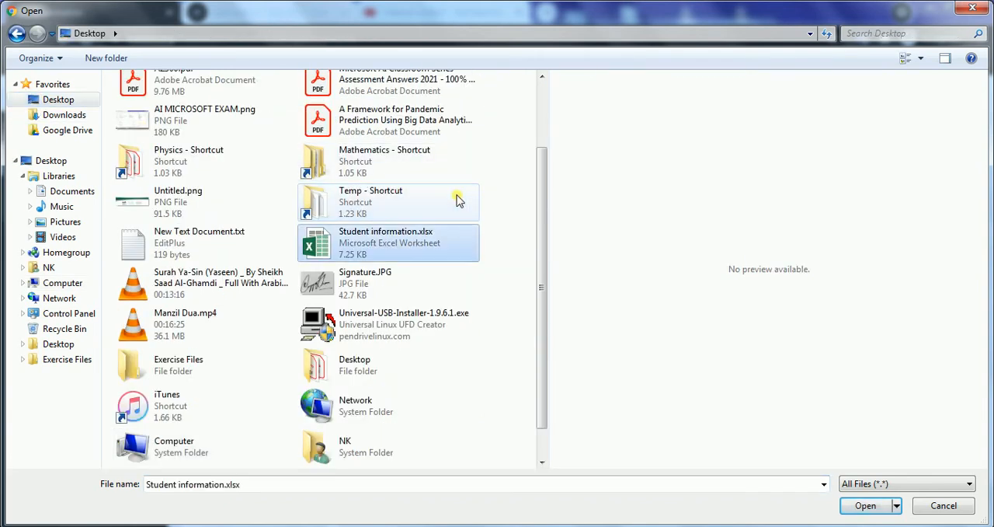
pyautogui.scroll(3)
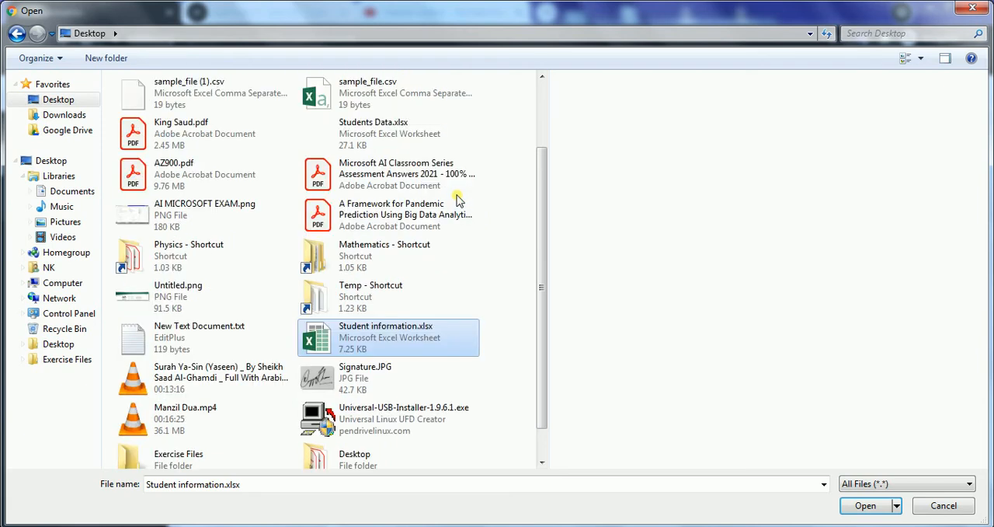
pyautogui.click(204, 92)
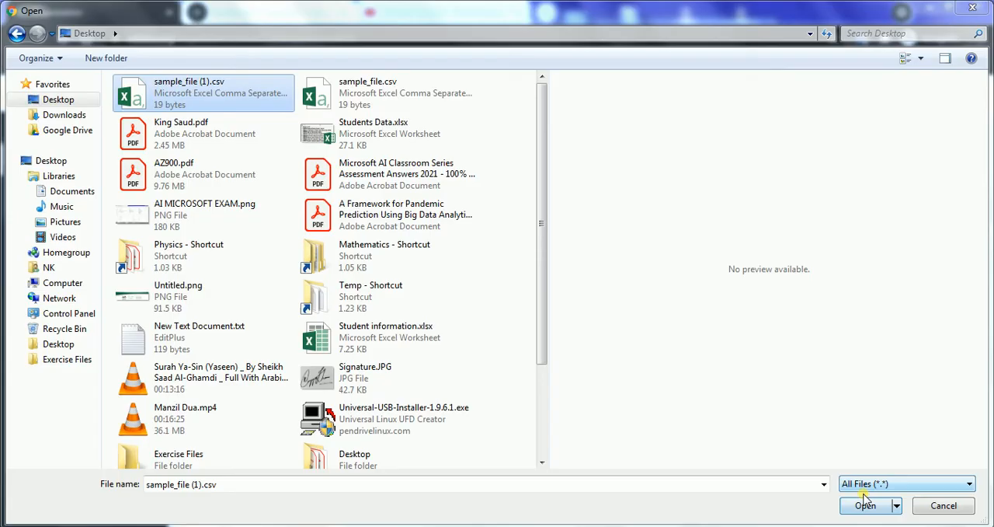
pyautogui.click(865, 505)
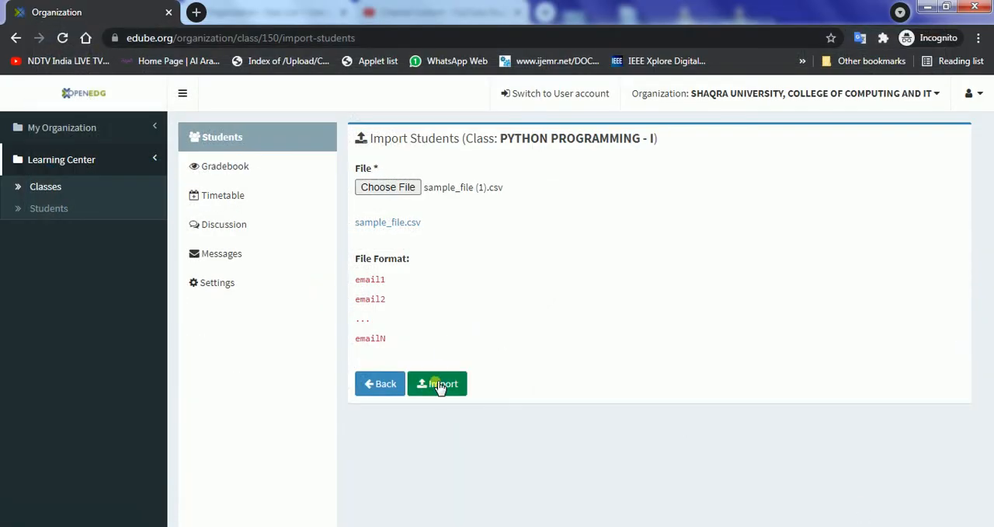
# - Import the CSV so one student is listed with status Invitation sent
pyautogui.click(437, 383)
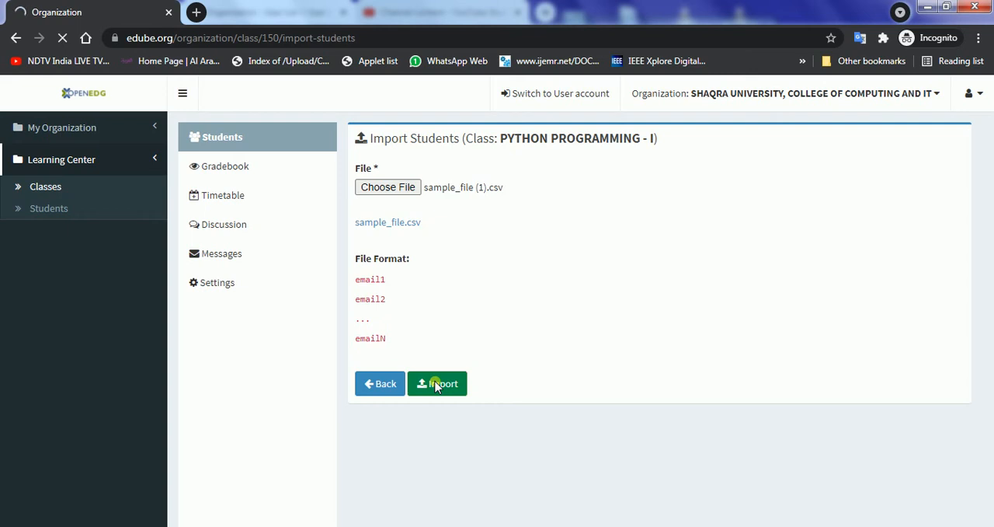
pyautogui.click(438, 383)
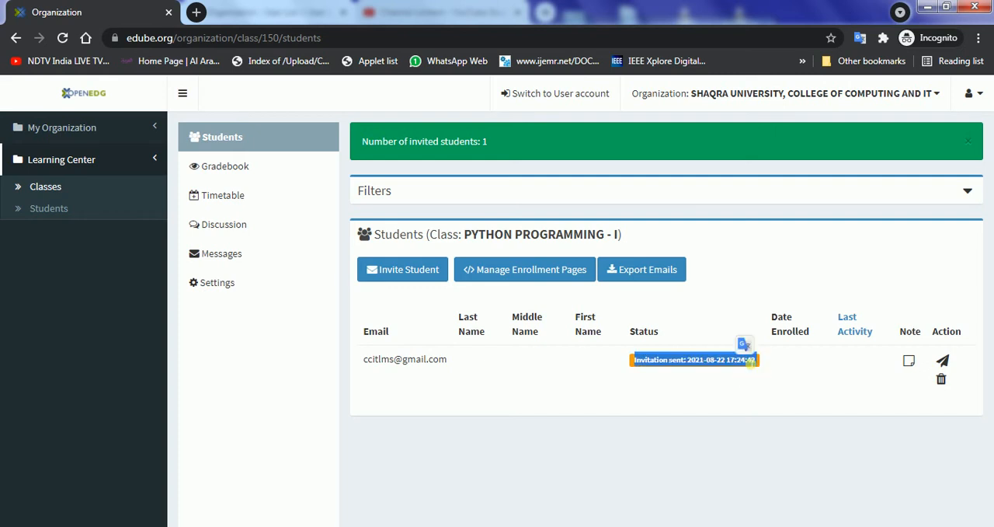
pyautogui.moveTo(703, 439)
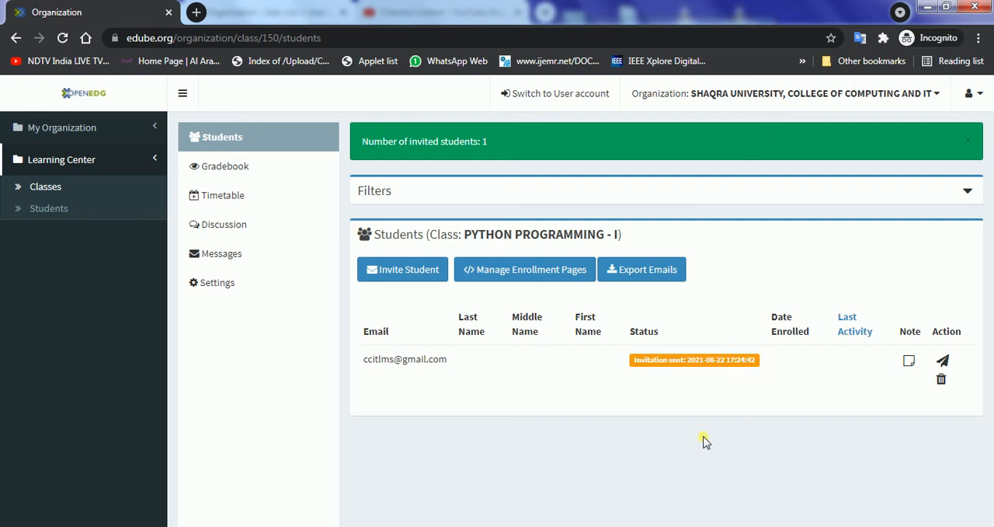
pyautogui.moveTo(943, 360)
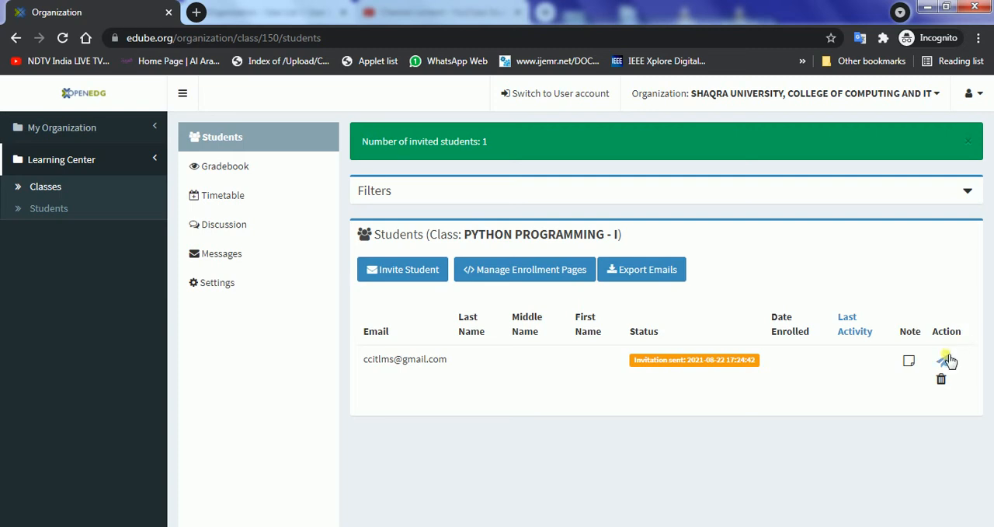
pyautogui.moveTo(512, 394)
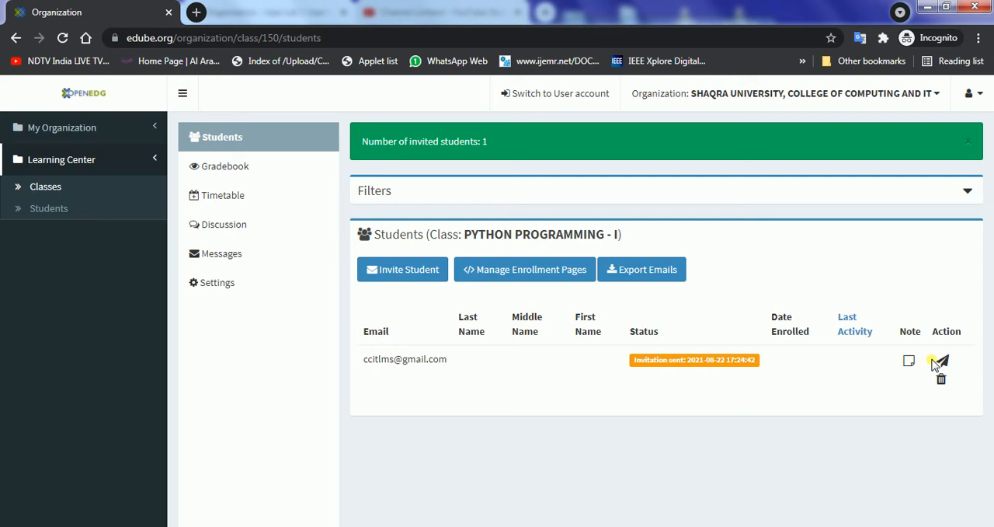
pyautogui.moveTo(923, 368)
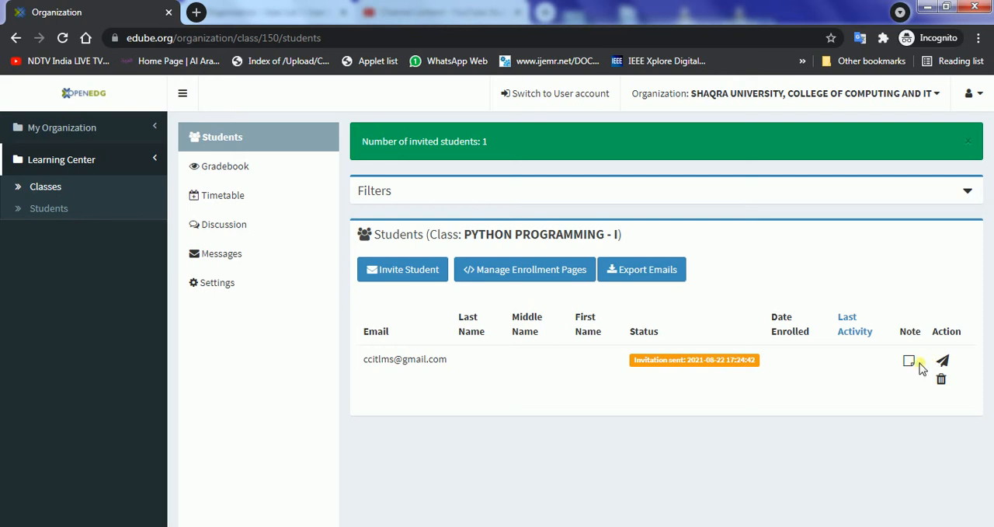
pyautogui.moveTo(942, 360)
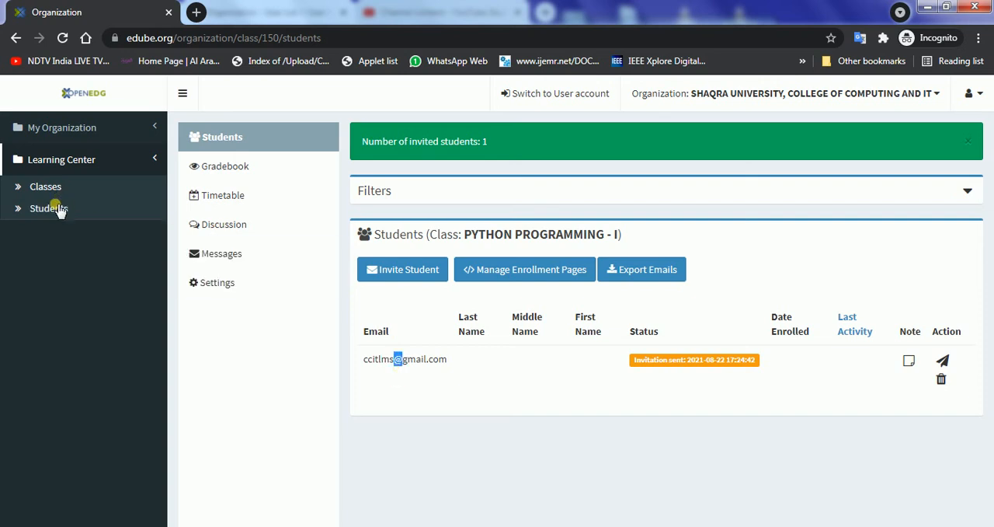
pyautogui.click(48, 208)
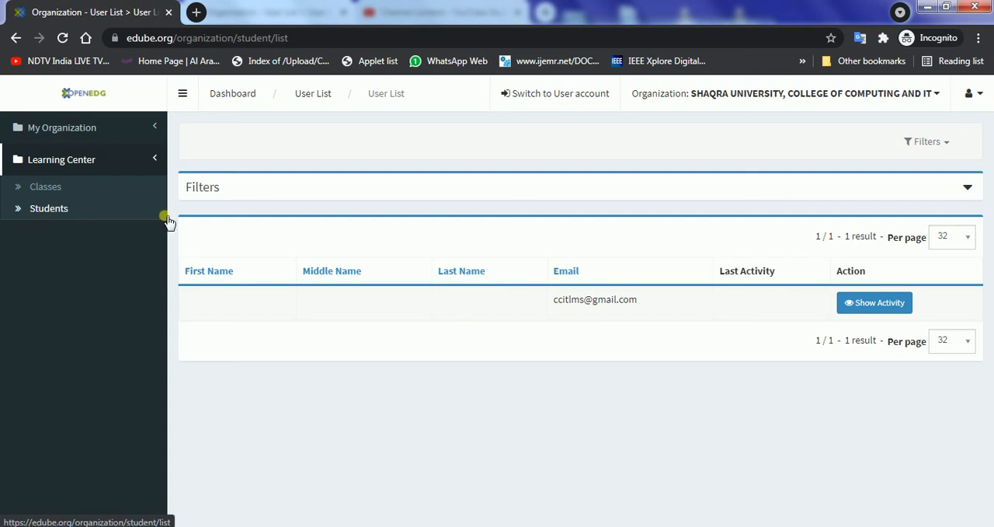
pyautogui.moveTo(440, 307)
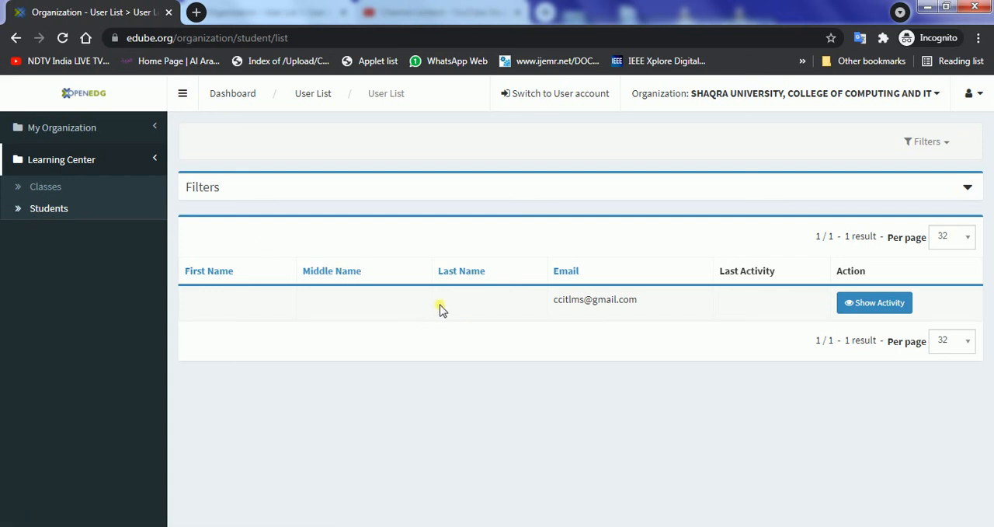
pyautogui.doubleClick(603, 299)
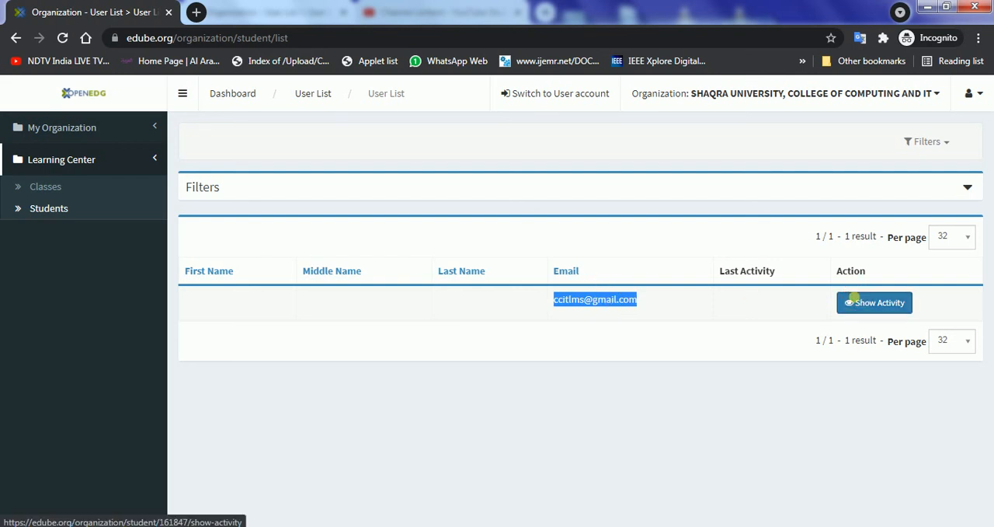
pyautogui.click(874, 302)
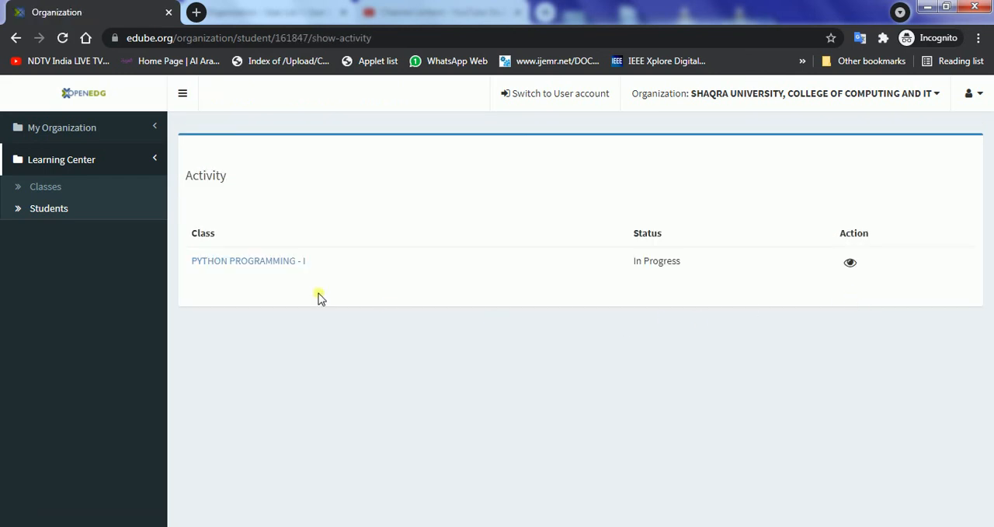
pyautogui.click(248, 261)
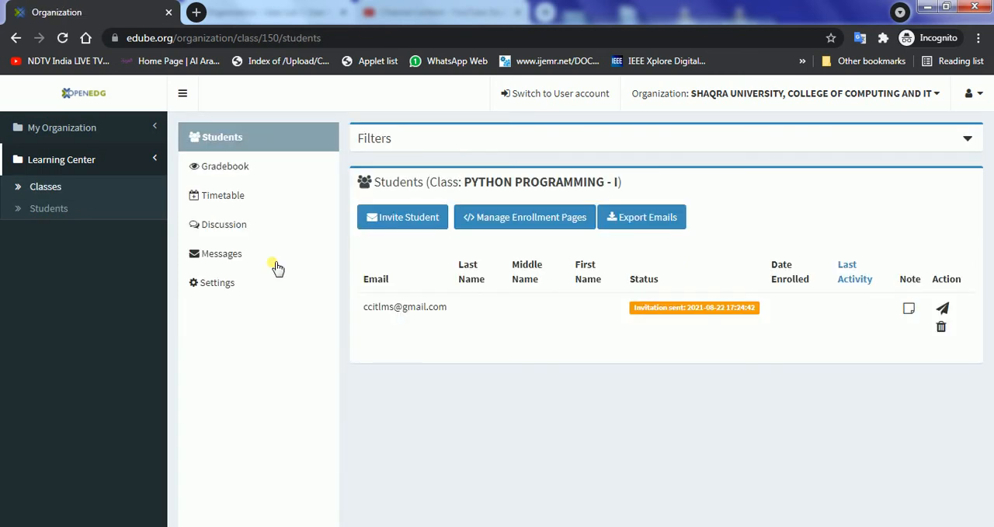
# - View the class gradebook and scroll its columns through module quizzes to the Summary Test
pyautogui.click(225, 165)
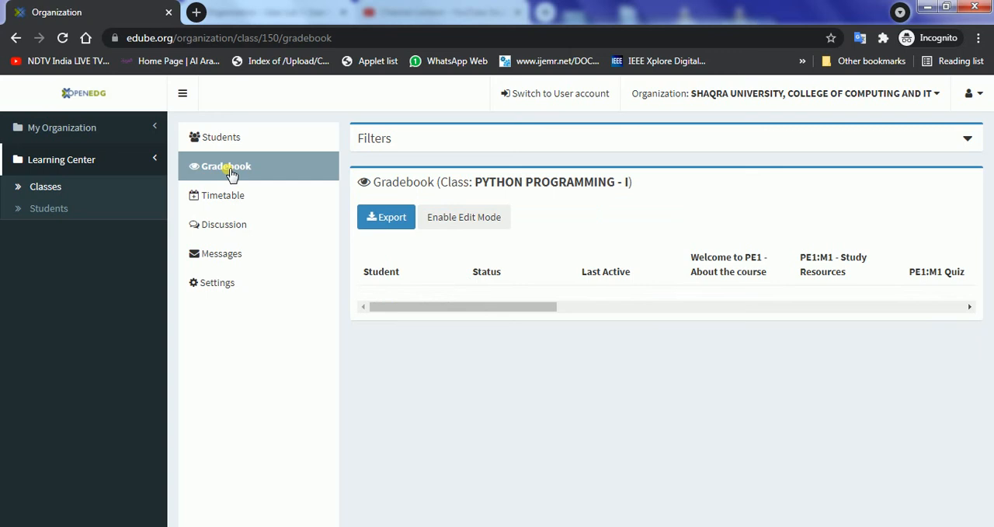
pyautogui.moveTo(234, 195)
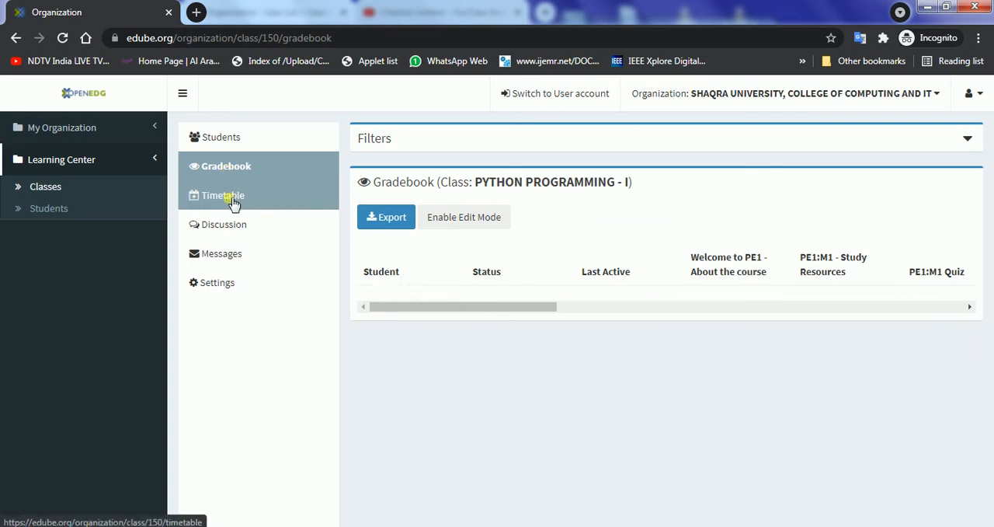
pyautogui.moveTo(651, 402)
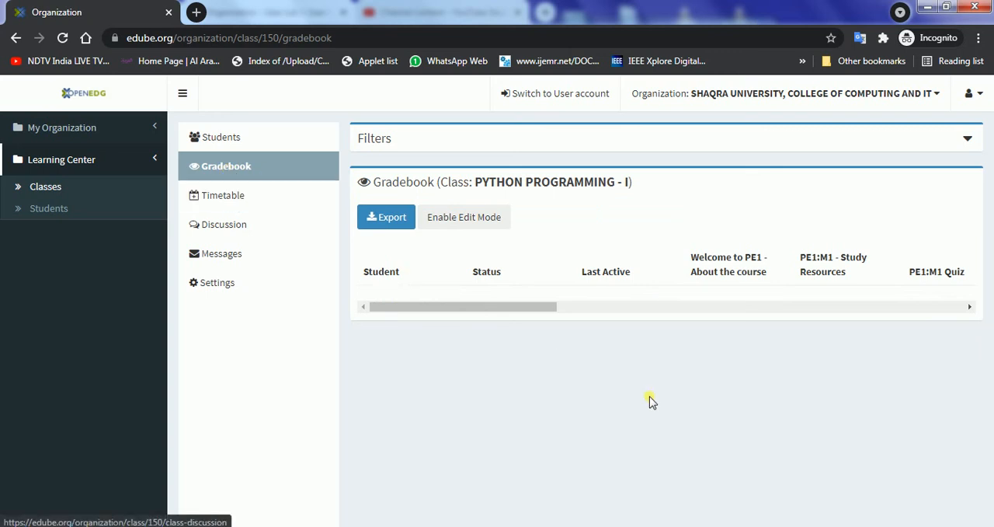
pyautogui.moveTo(532, 307)
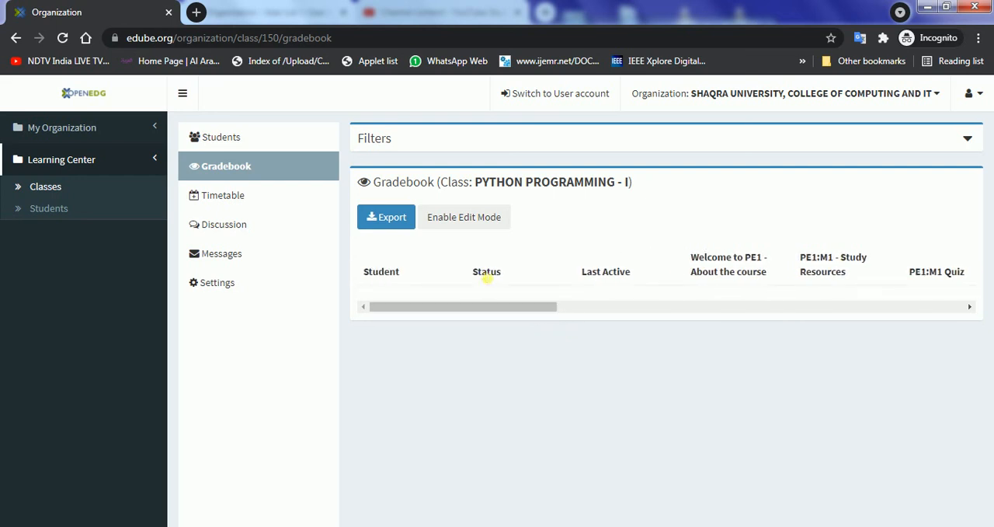
pyautogui.doubleClick(606, 271)
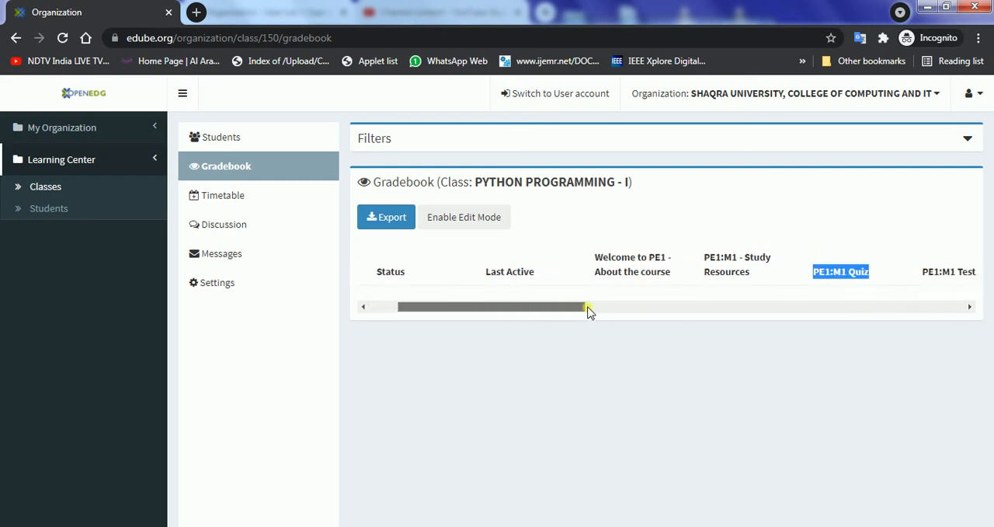
pyautogui.moveTo(587, 306); pyautogui.dragTo(671, 306)
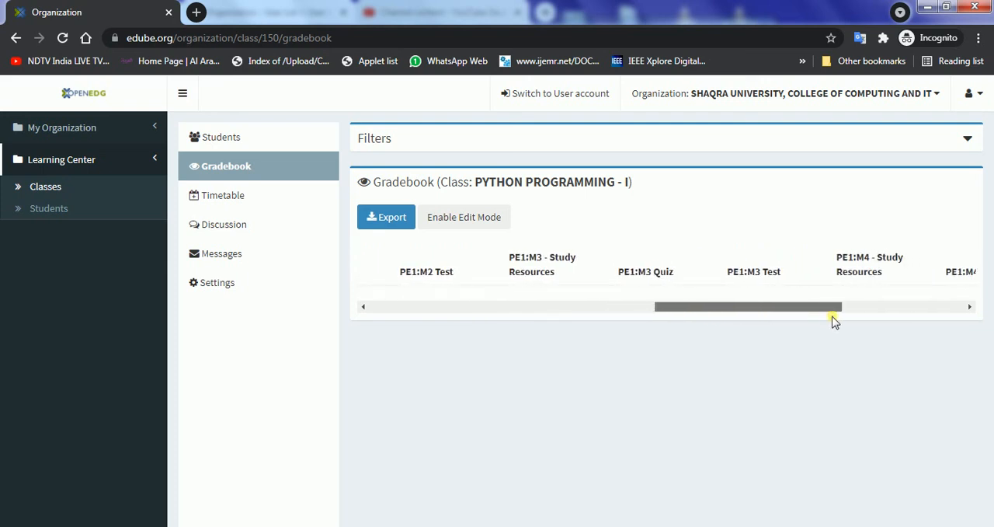
pyautogui.click(969, 306)
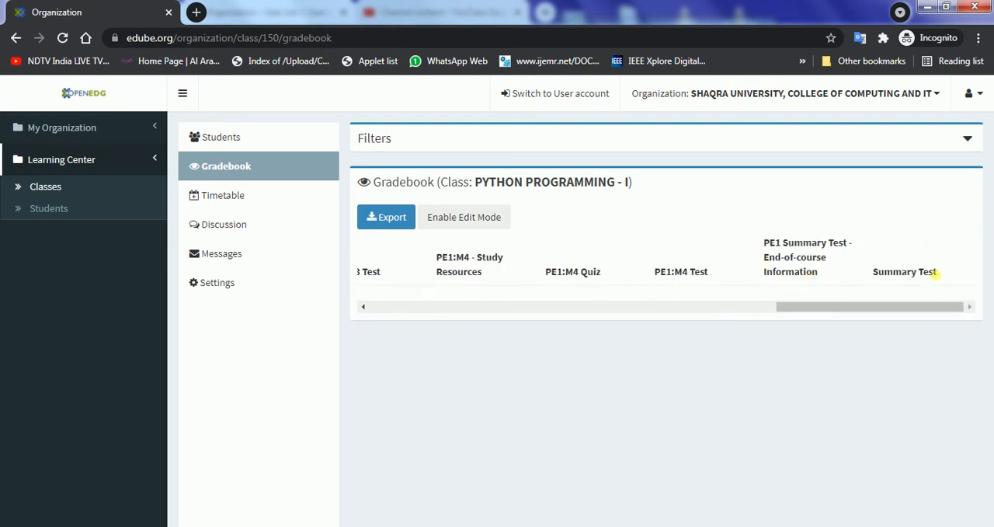
pyautogui.moveTo(816, 229)
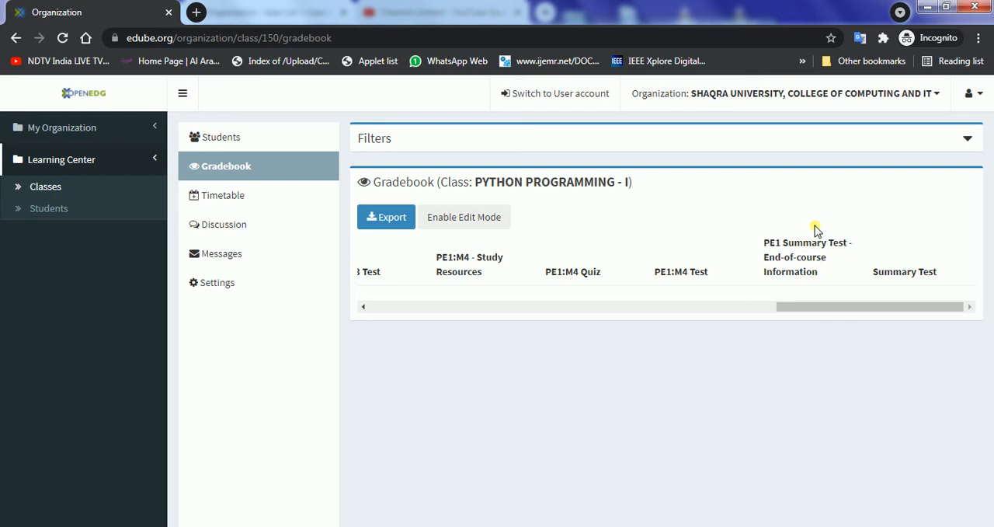
pyautogui.moveTo(692, 301)
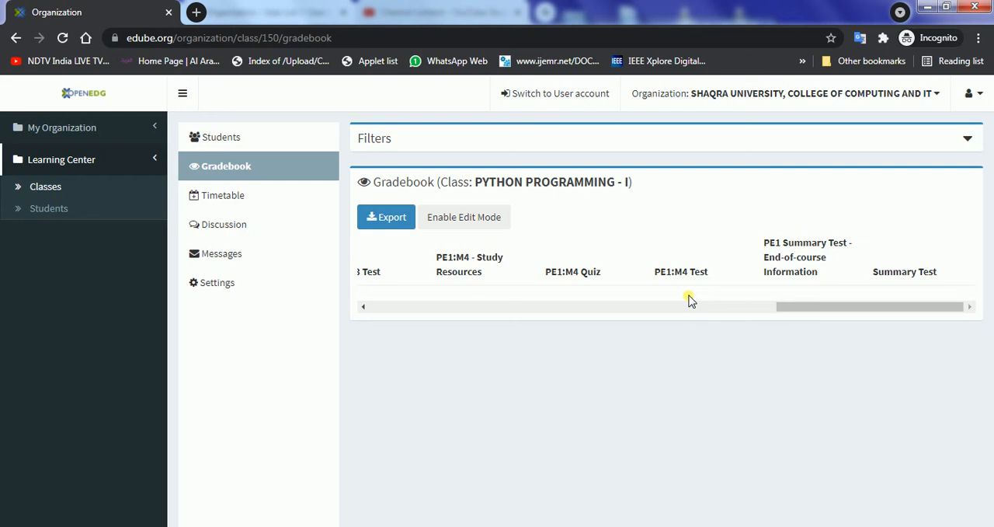
pyautogui.moveTo(221, 137)
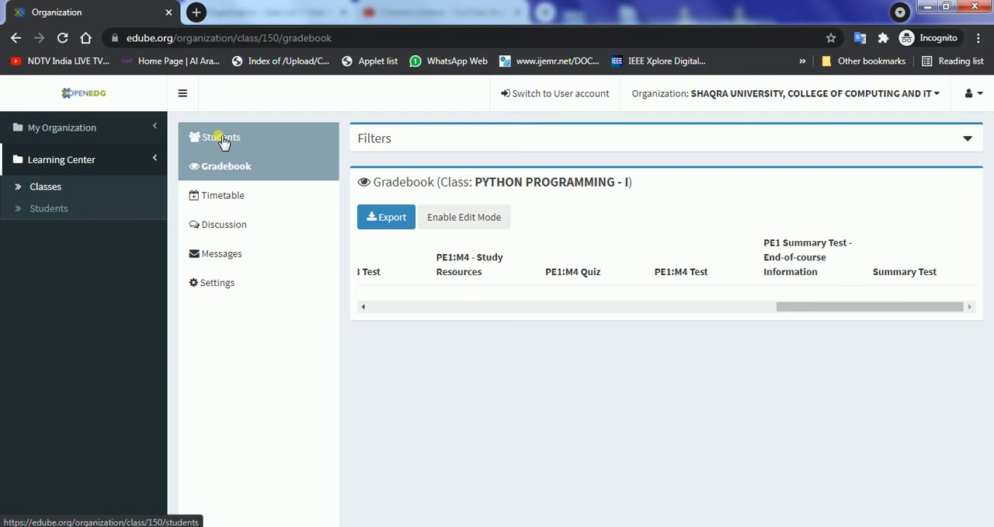
# - Return to the student roster, then show the SHAQRA UNIVERSITY organization profile
pyautogui.click(221, 137)
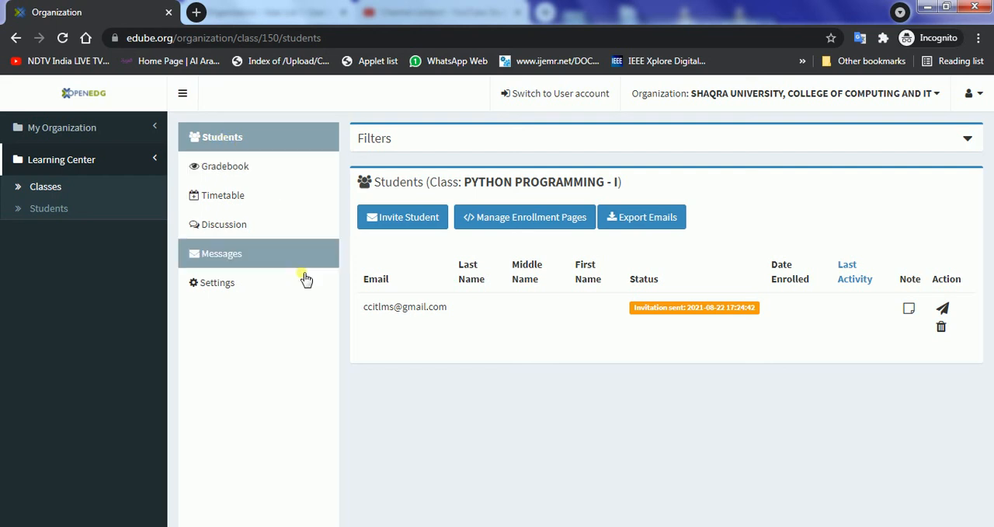
pyautogui.moveTo(93, 145)
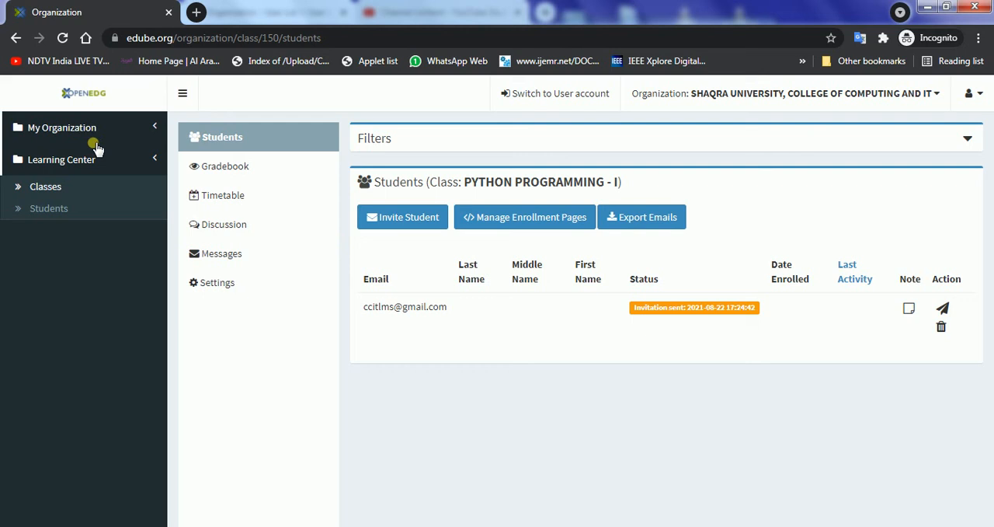
pyautogui.click(61, 128)
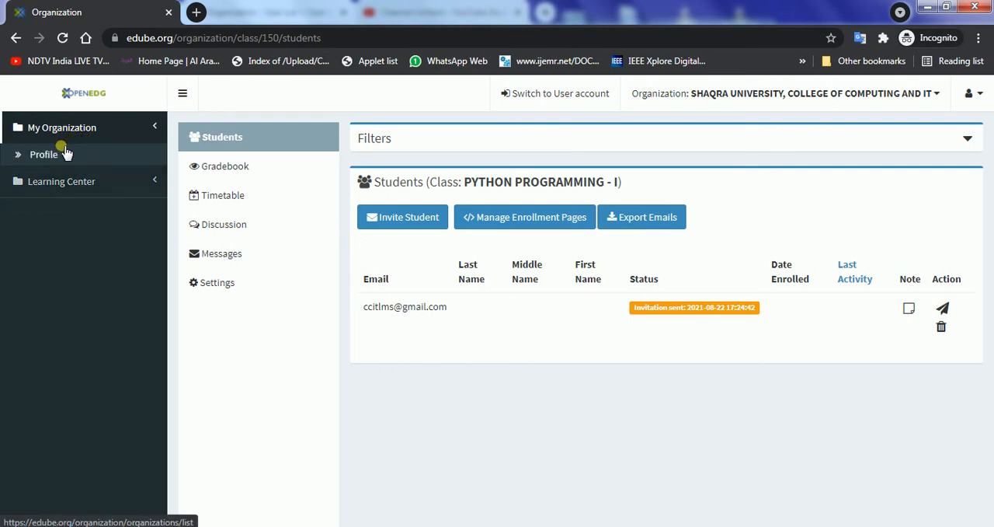
pyautogui.click(61, 128)
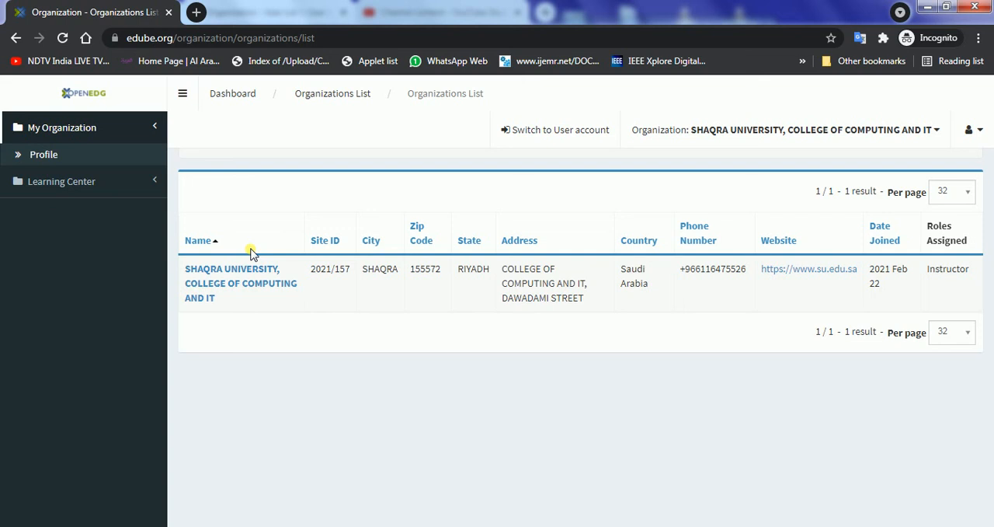
pyautogui.moveTo(359, 381)
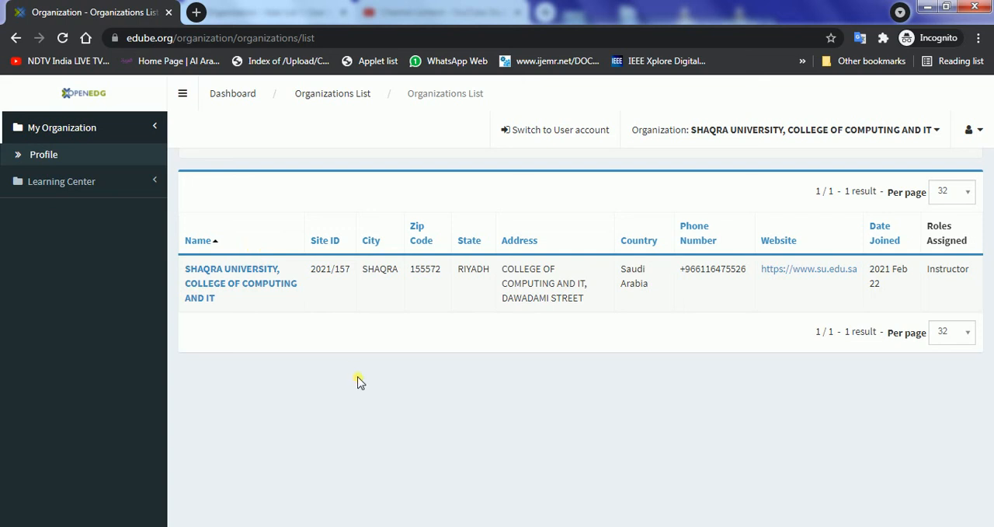